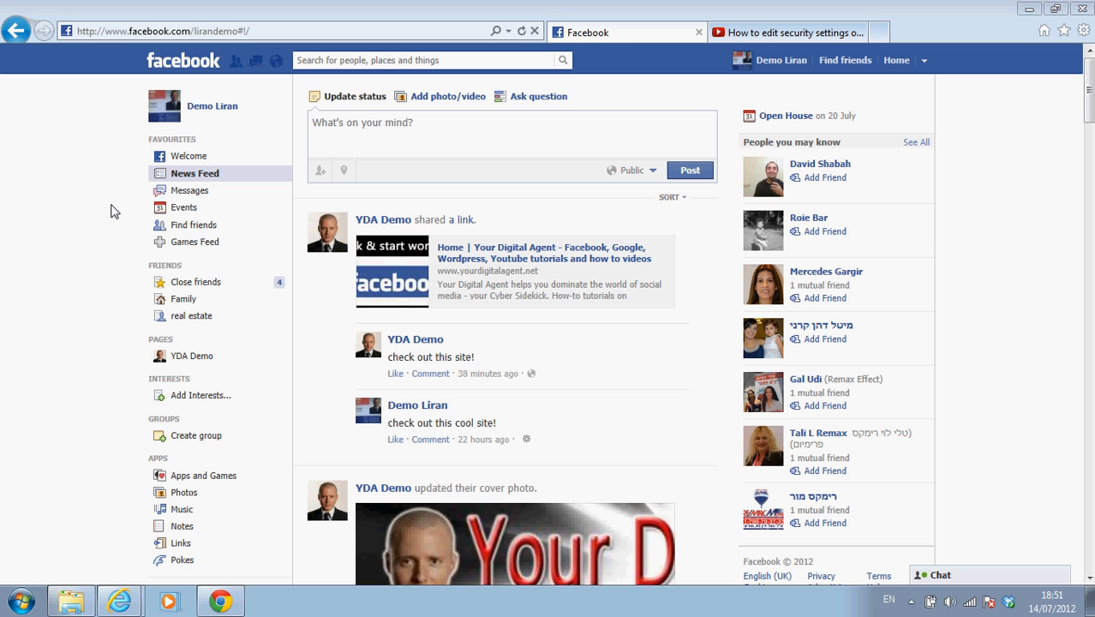
pyautogui.moveTo(374, 165)
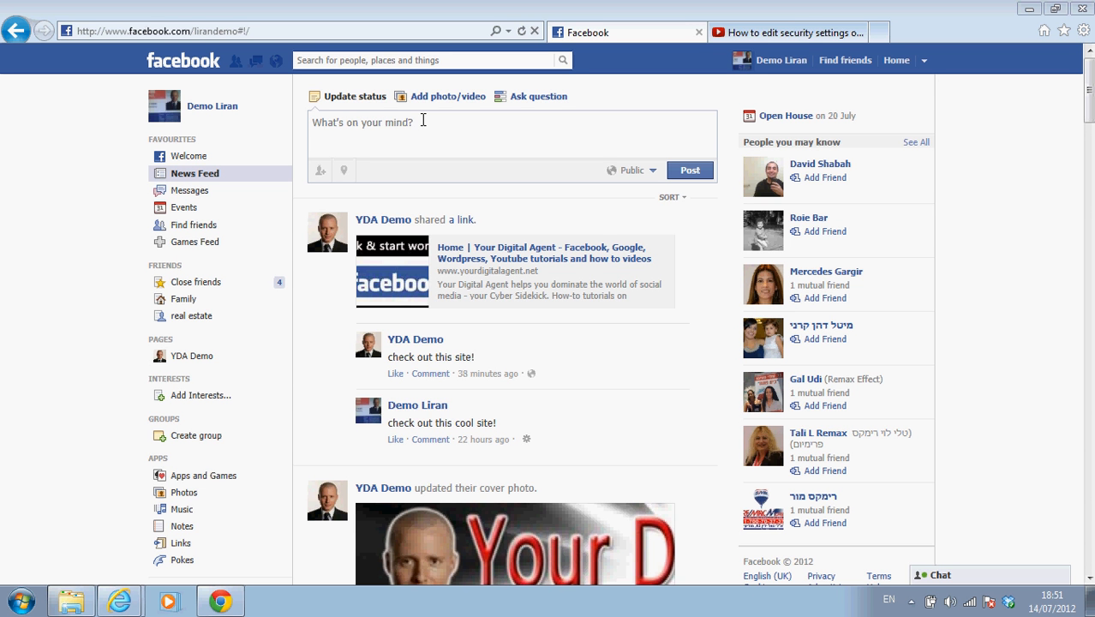
pyautogui.moveTo(398, 121)
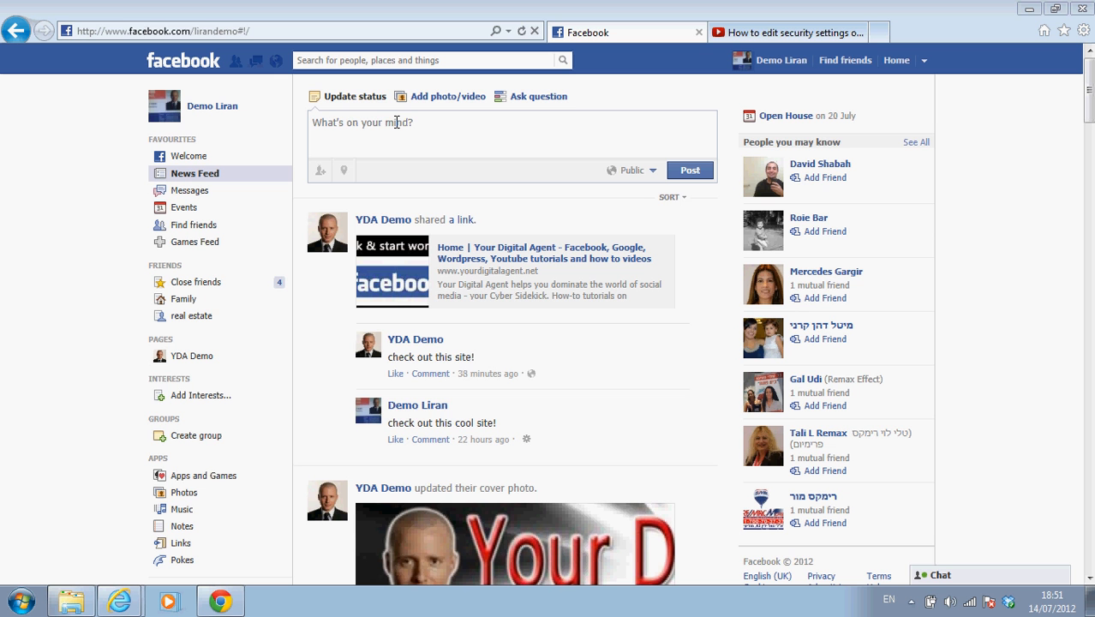
pyautogui.moveTo(360, 82)
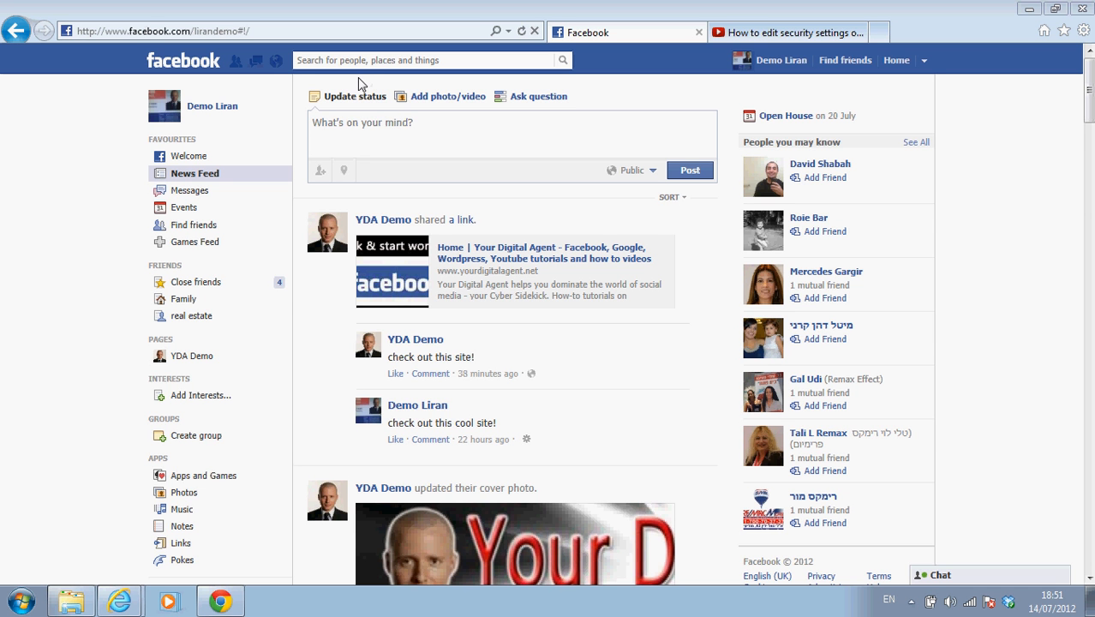
pyautogui.moveTo(231, 94)
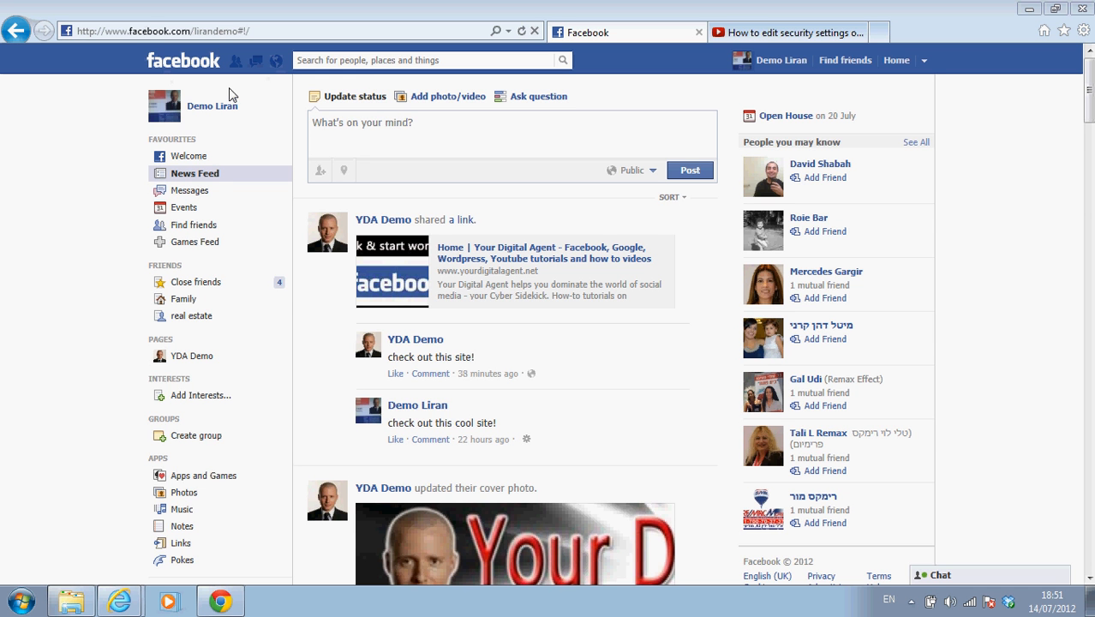
pyautogui.moveTo(272, 146)
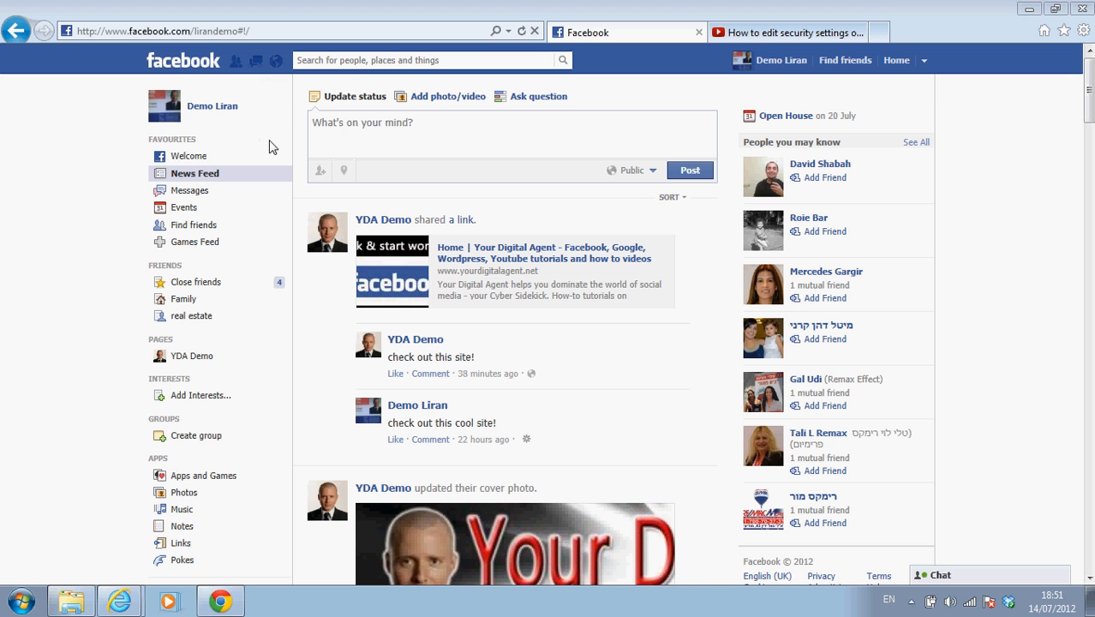
pyautogui.moveTo(357, 63)
pyautogui.write('s')
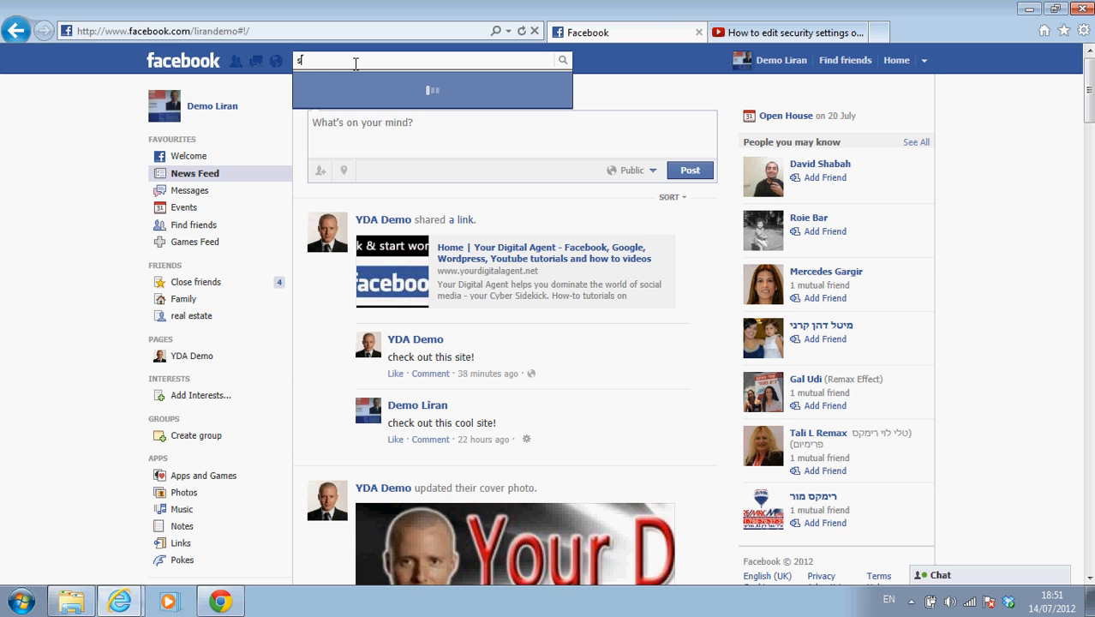
# Search 'static', open the Static Iframe Tab app and start installing its page tab
pyautogui.write('tatic')
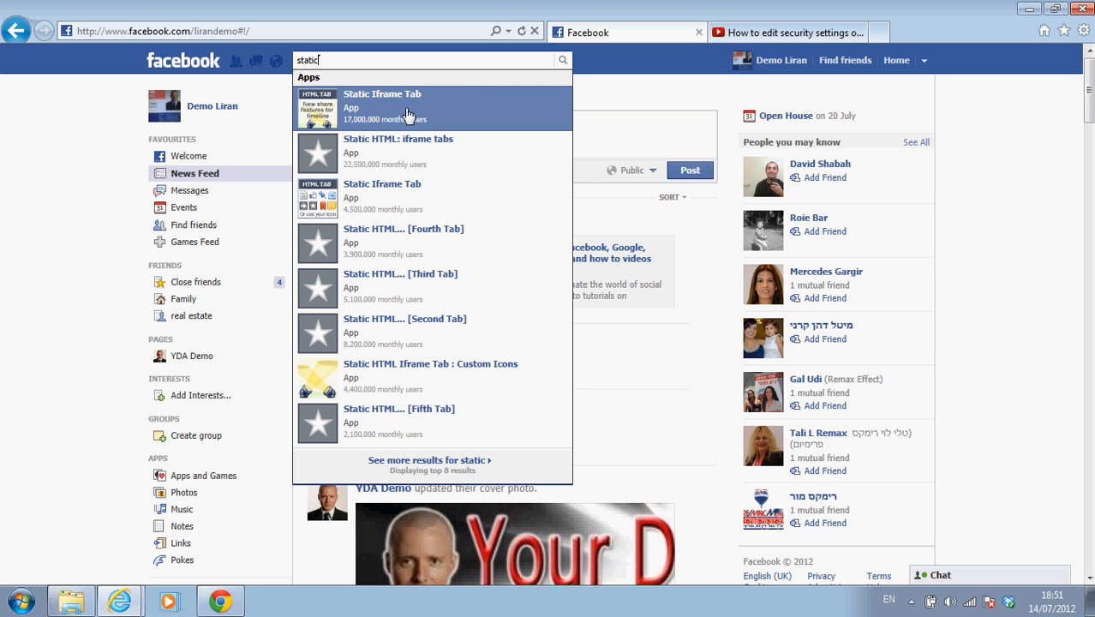
pyautogui.moveTo(383, 96)
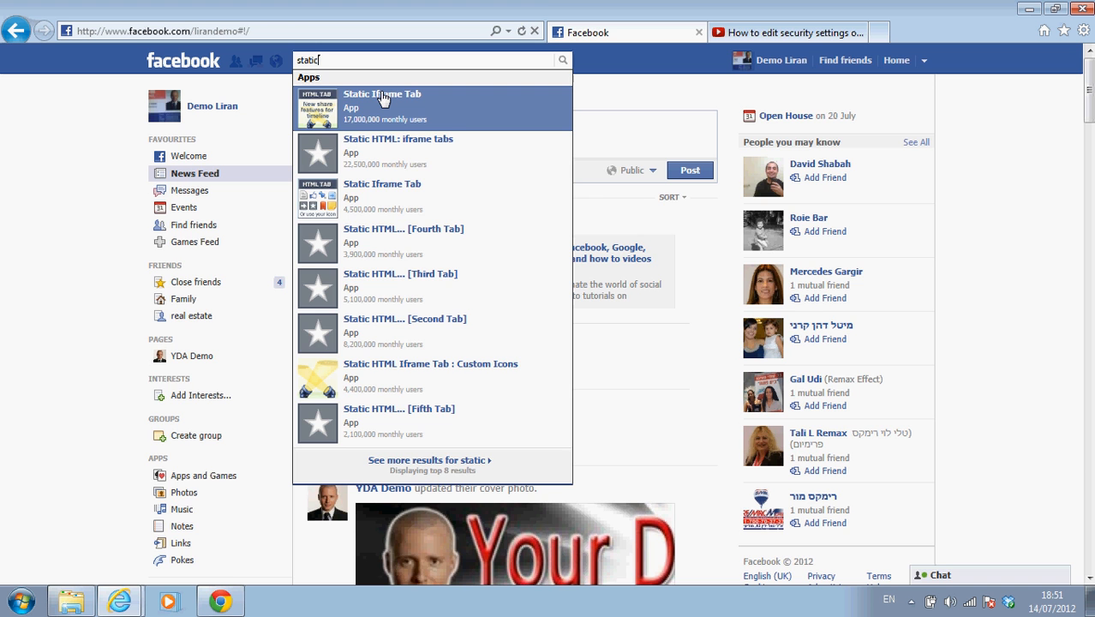
pyautogui.click(382, 93)
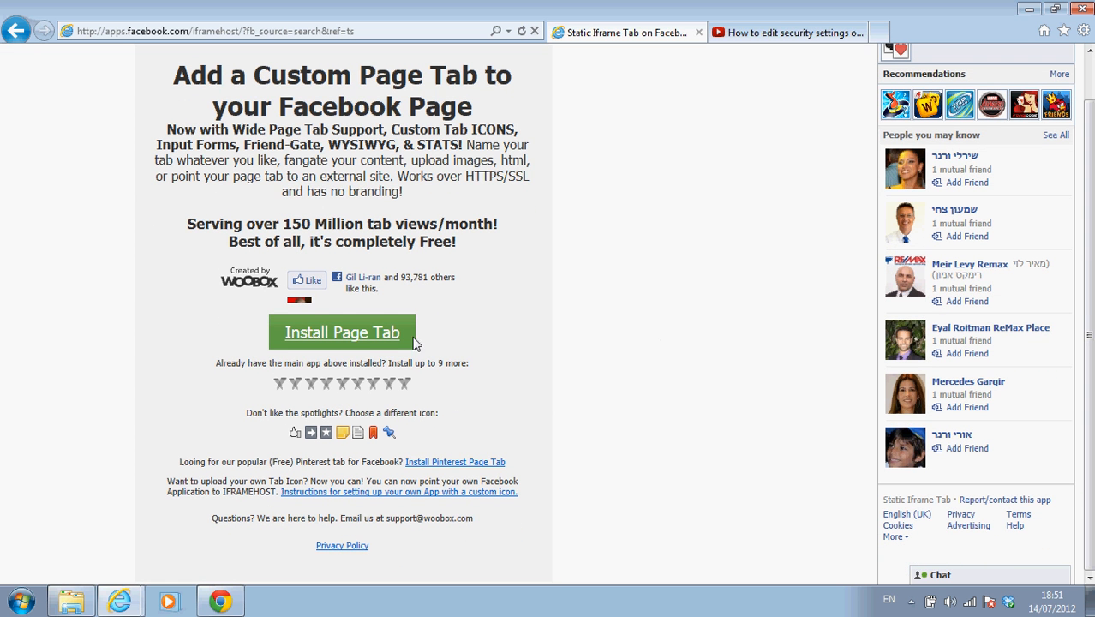
pyautogui.moveTo(360, 334)
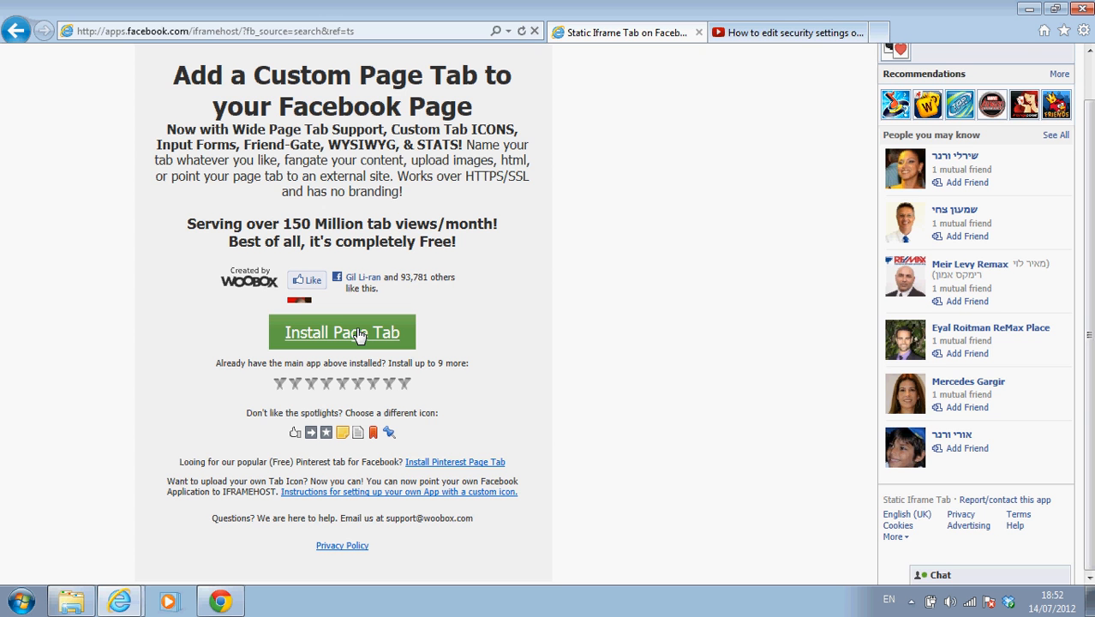
pyautogui.click(343, 332)
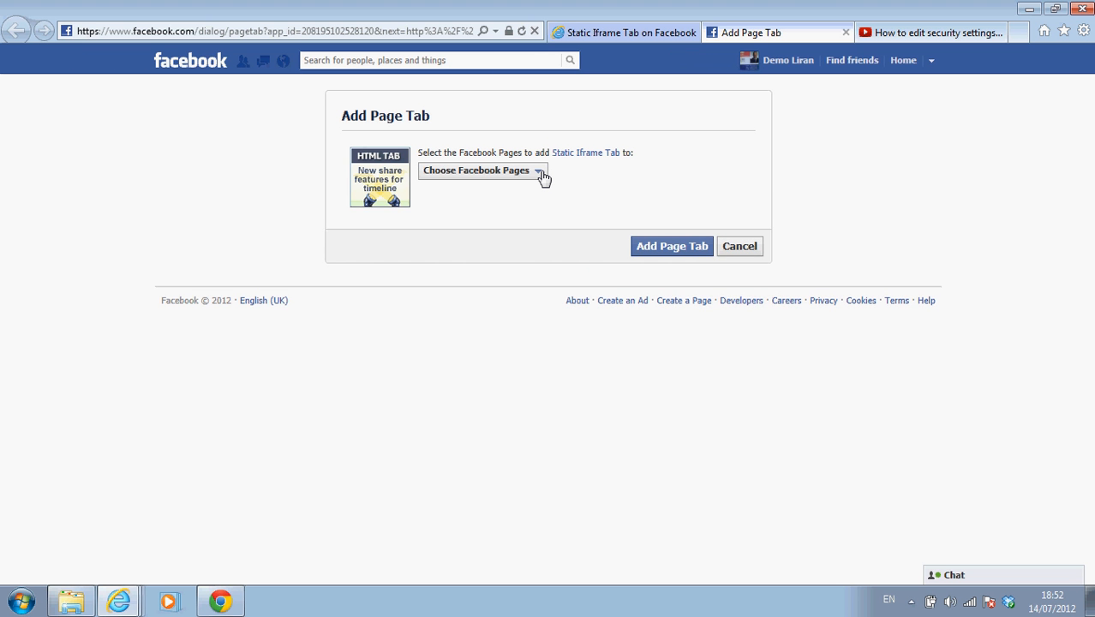
pyautogui.moveTo(541, 173)
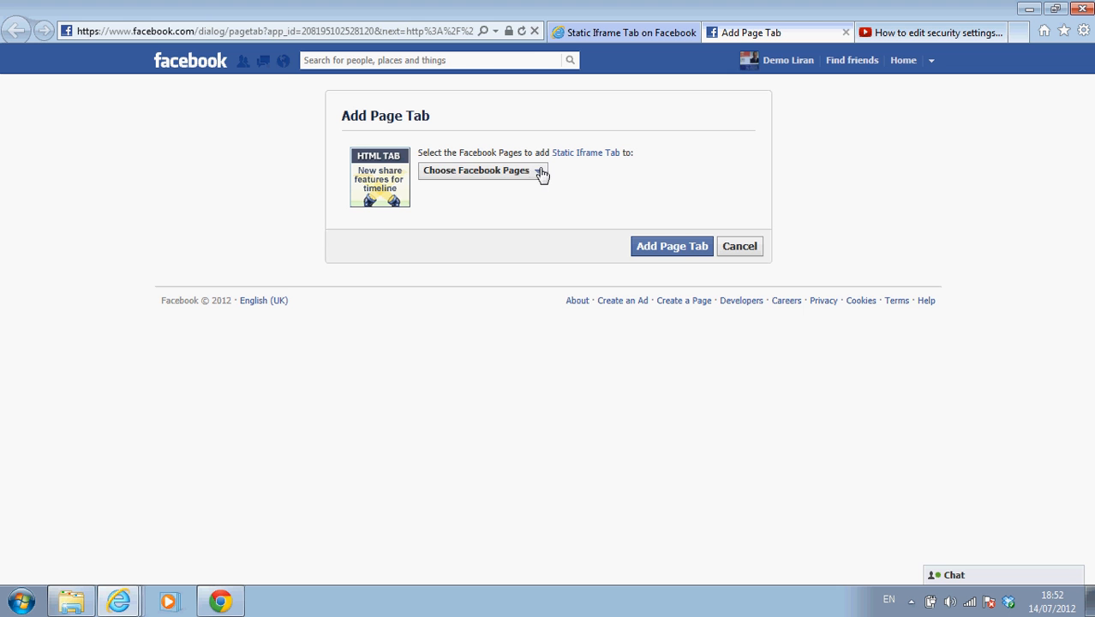
# Choose YDA Demo from the pages dropdown and add the page tab to it
pyautogui.click(476, 169)
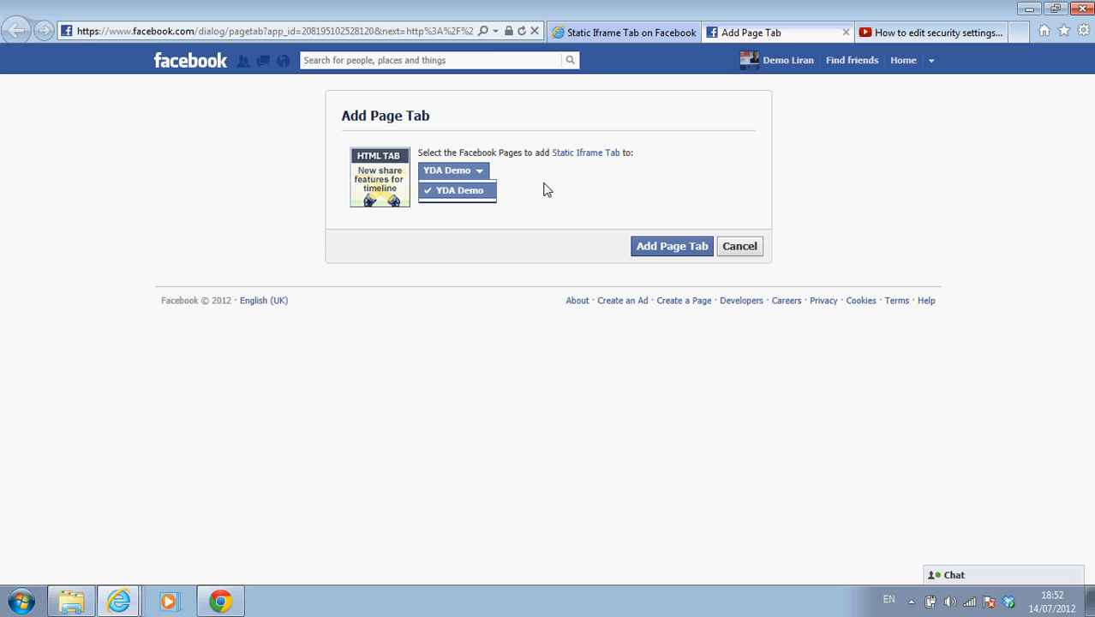
pyautogui.click(457, 188)
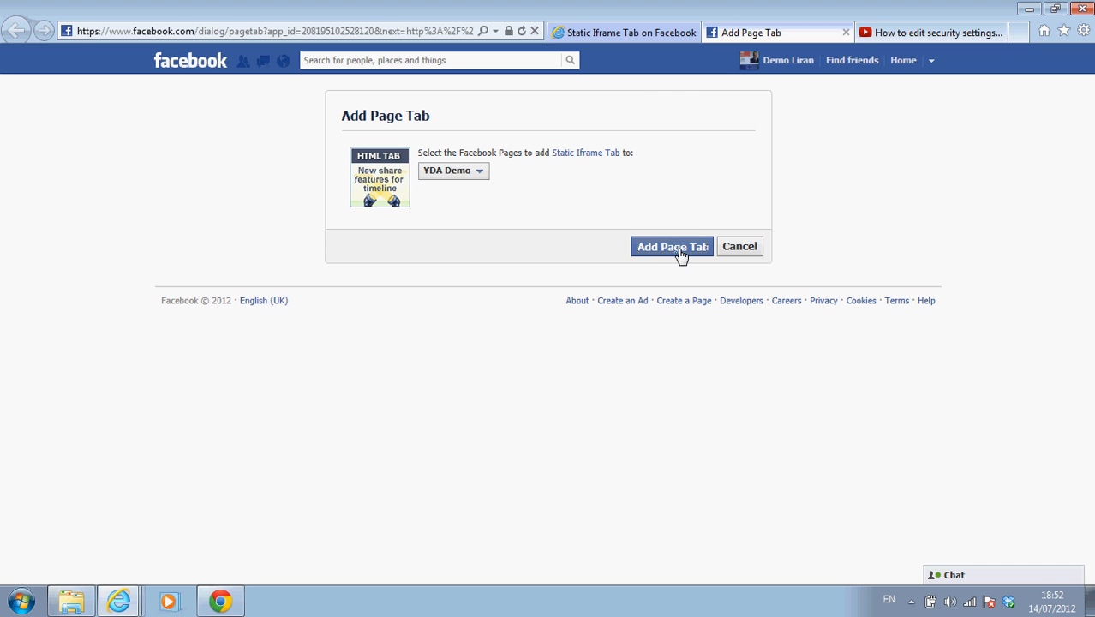
pyautogui.click(672, 247)
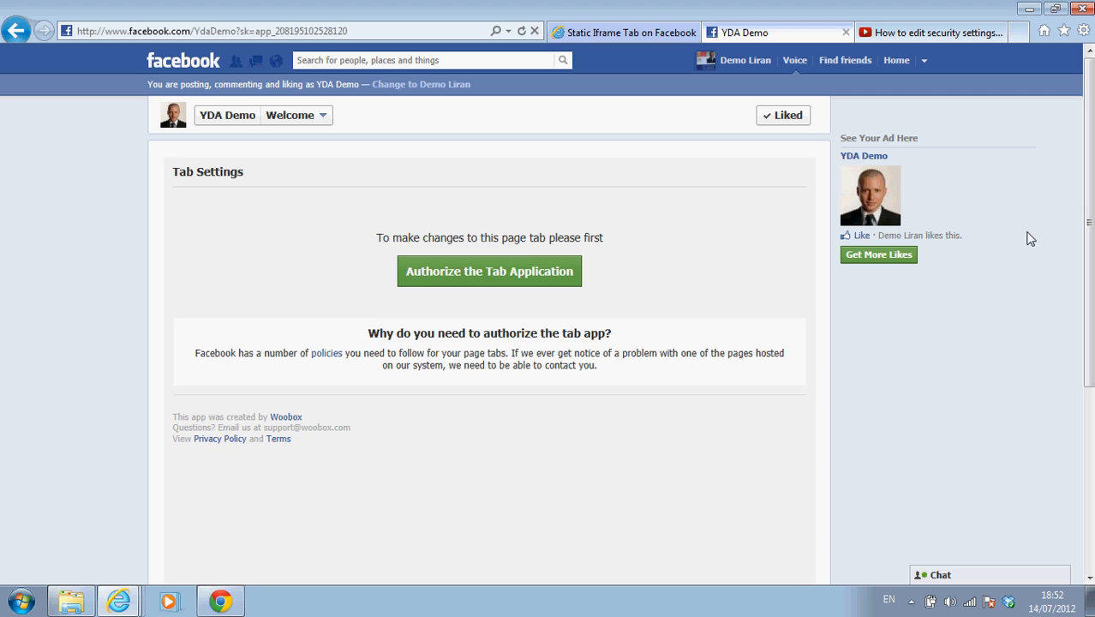
pyautogui.moveTo(541, 233)
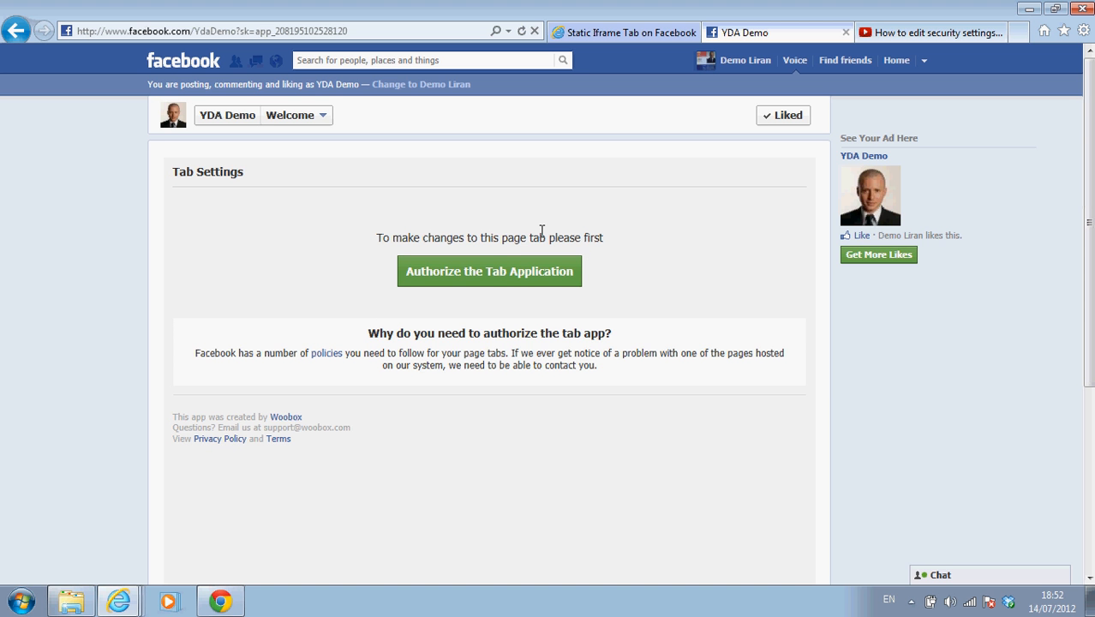
pyautogui.moveTo(488, 274)
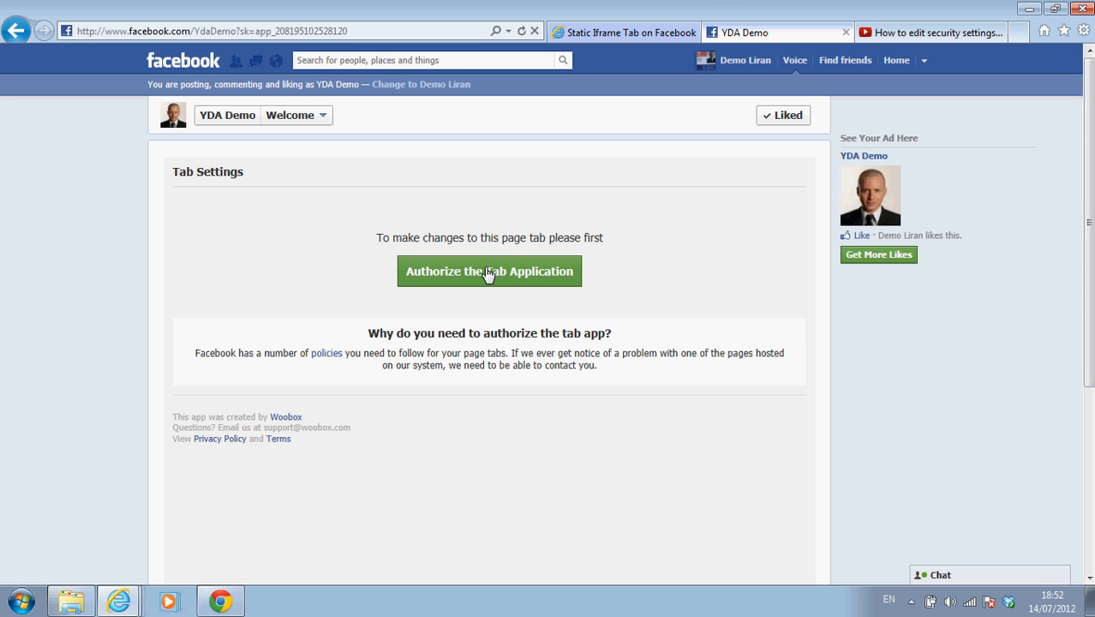
# Authorize the tab application and accept its permissions via Go to App
pyautogui.click(490, 270)
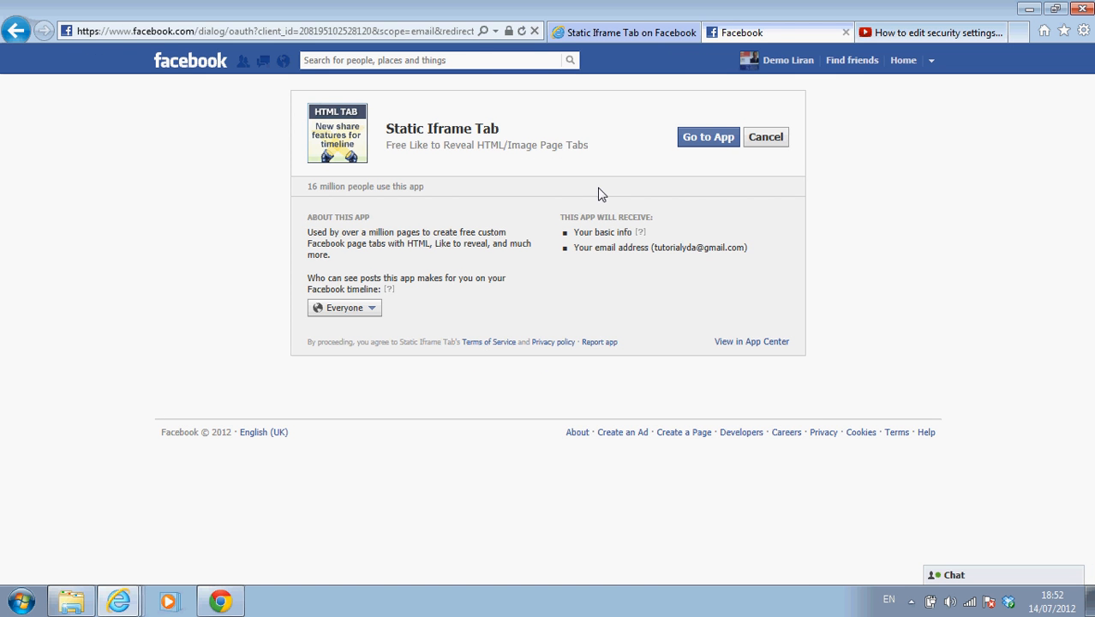
pyautogui.moveTo(670, 149)
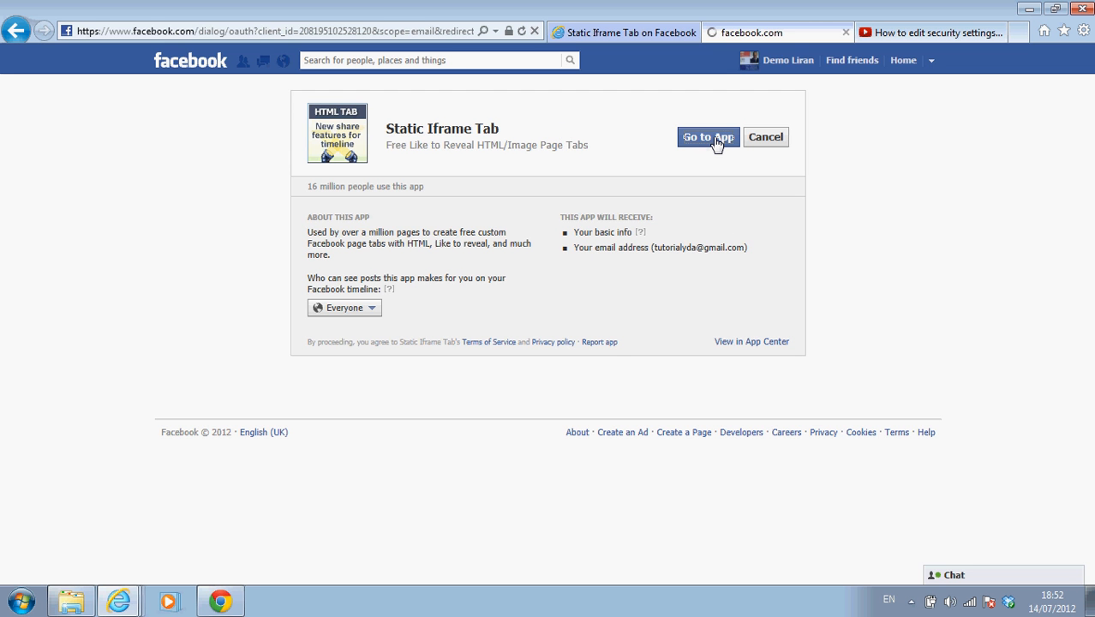
pyautogui.click(707, 137)
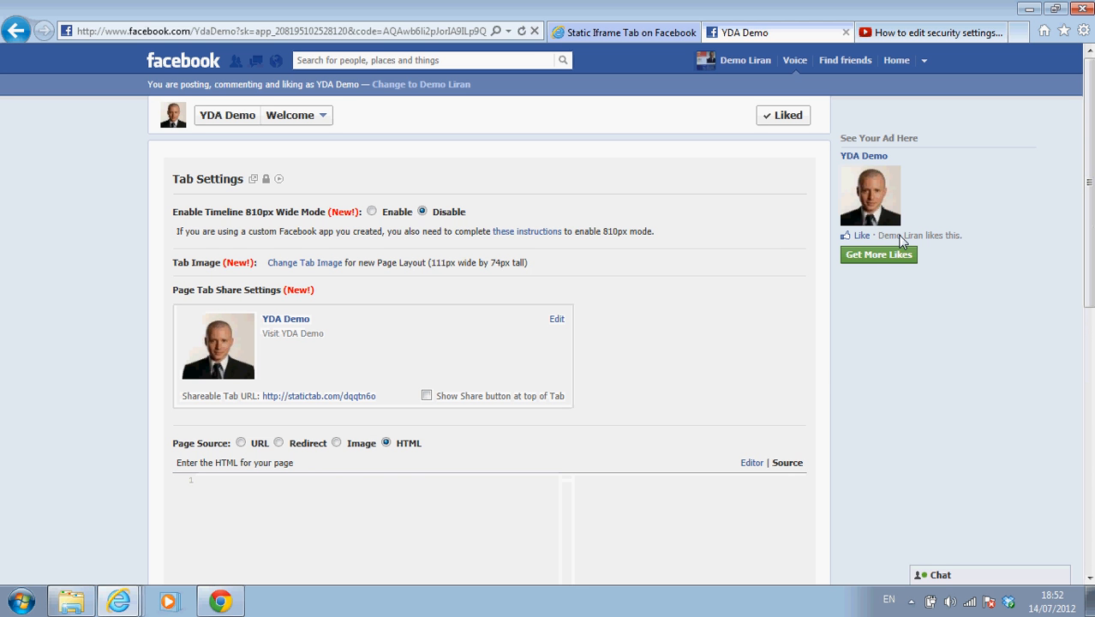
pyautogui.moveTo(452, 163)
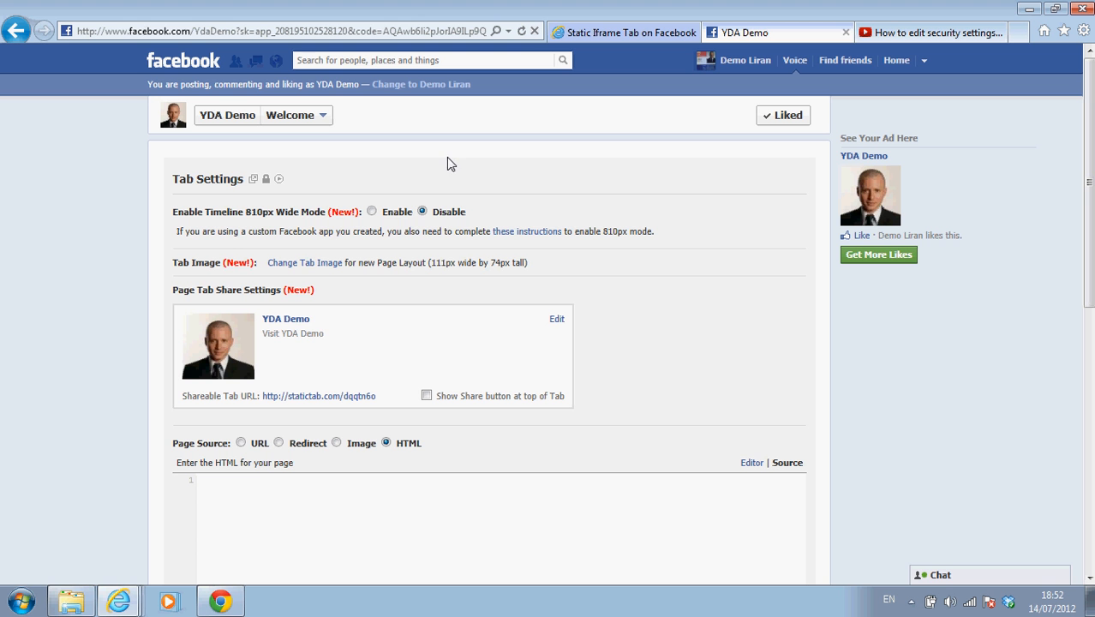
pyautogui.moveTo(339, 226)
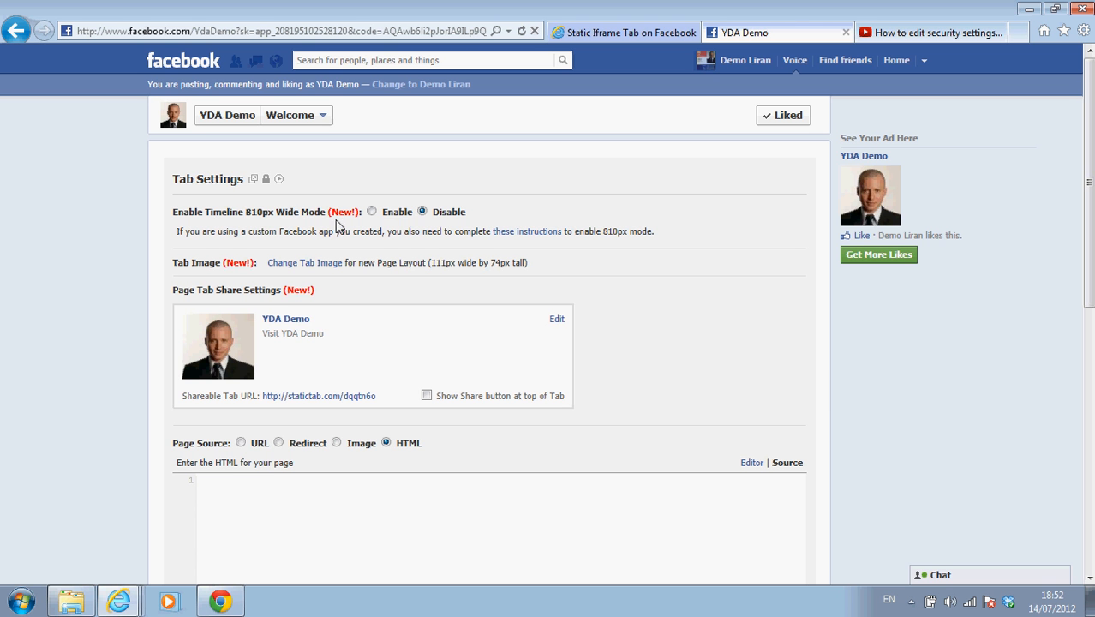
pyautogui.moveTo(1090, 230)
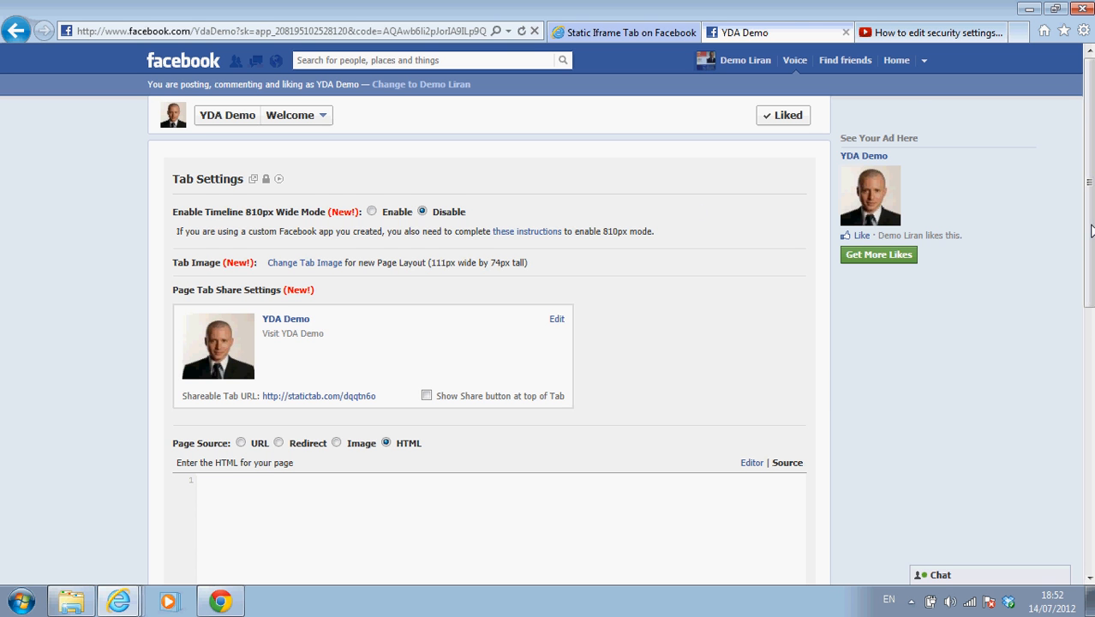
# Scroll through the tab settings down to the Page Source section with the HTML editor
pyautogui.scroll(-3)
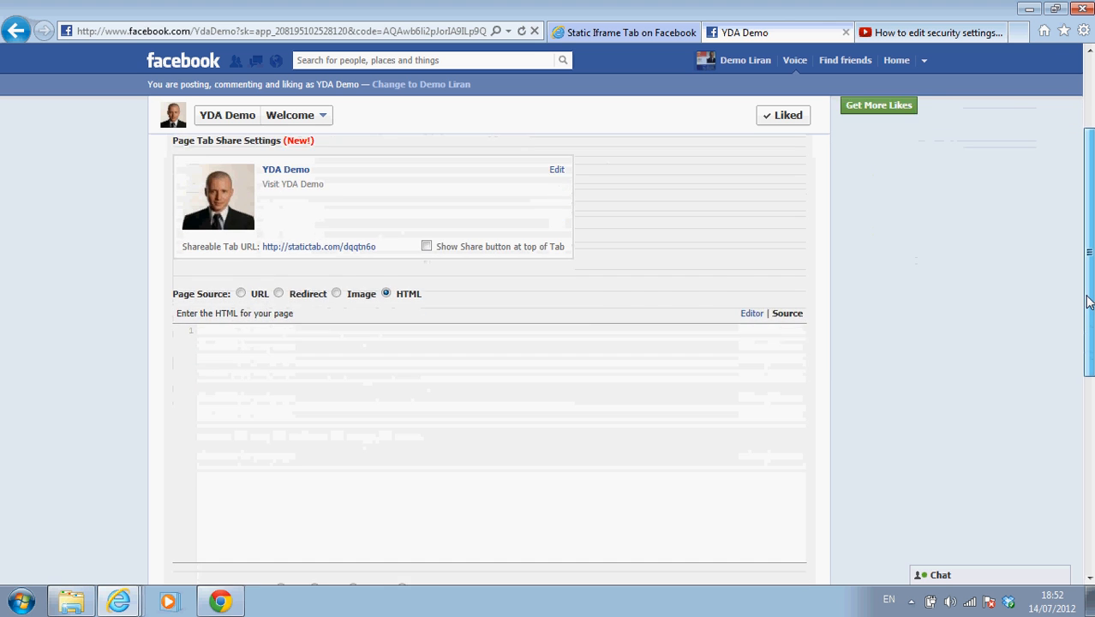
pyautogui.scroll(3)
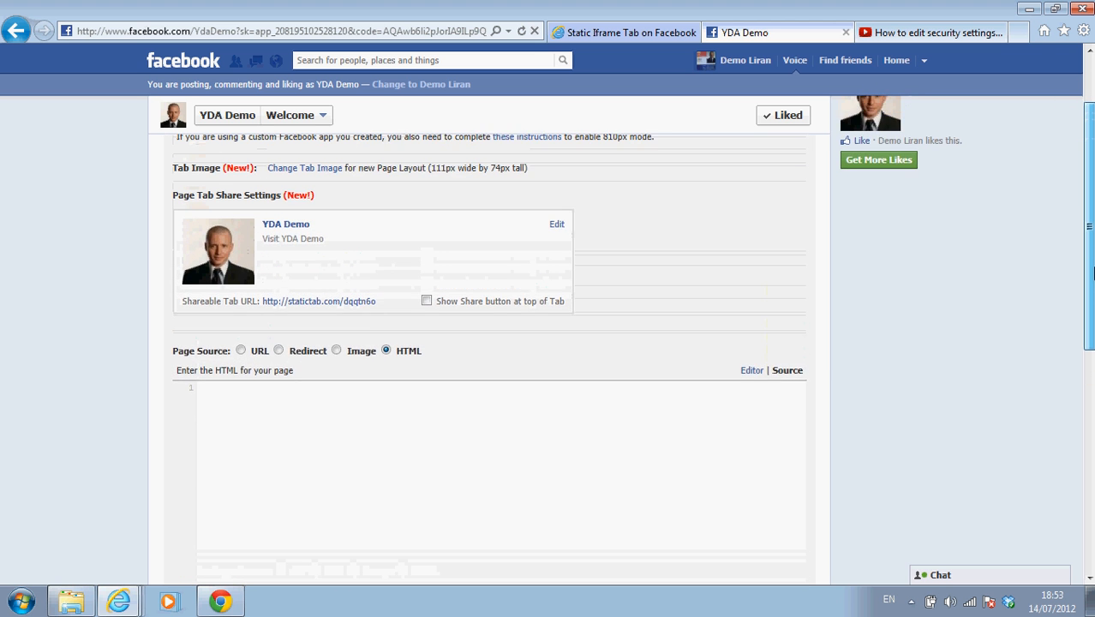
pyautogui.scroll(3)
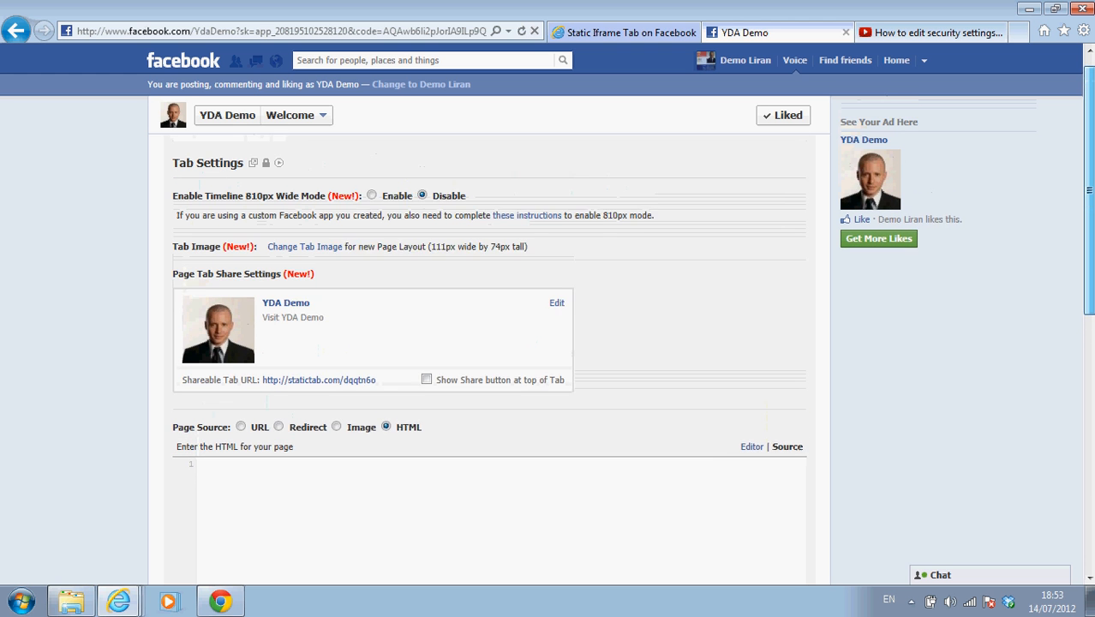
pyautogui.scroll(3)
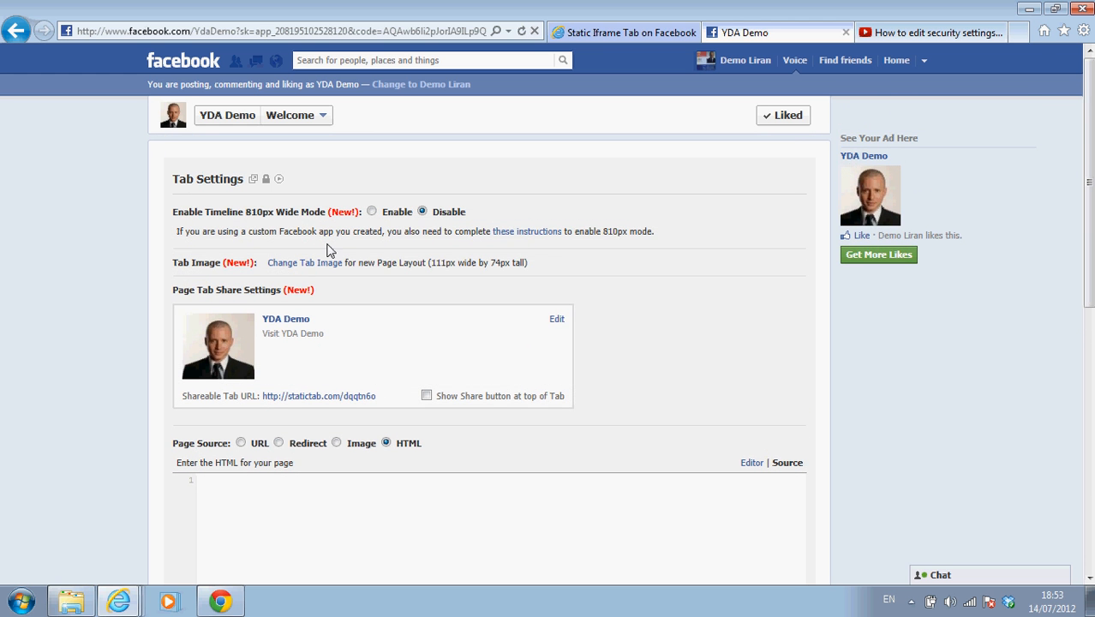
pyautogui.moveTo(360, 295)
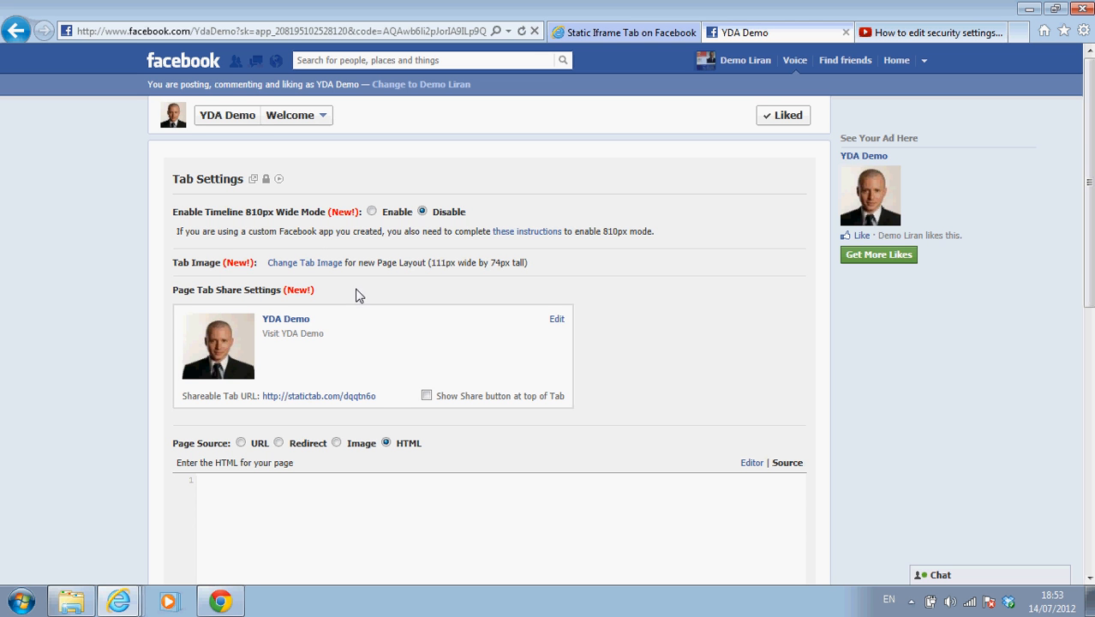
pyautogui.moveTo(391, 280)
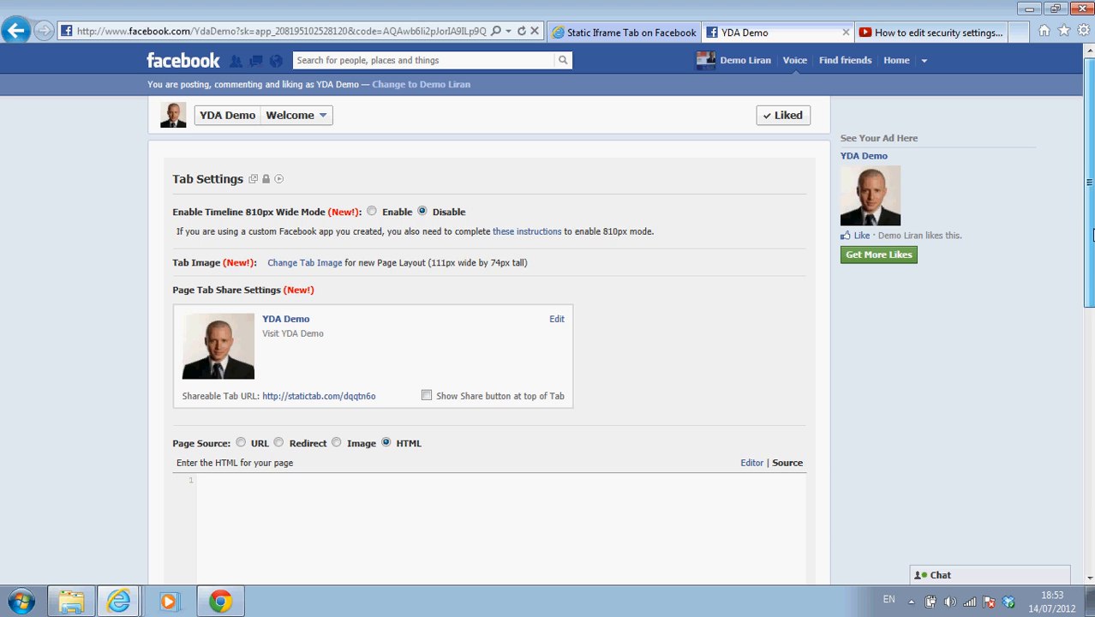
pyautogui.scroll(-3)
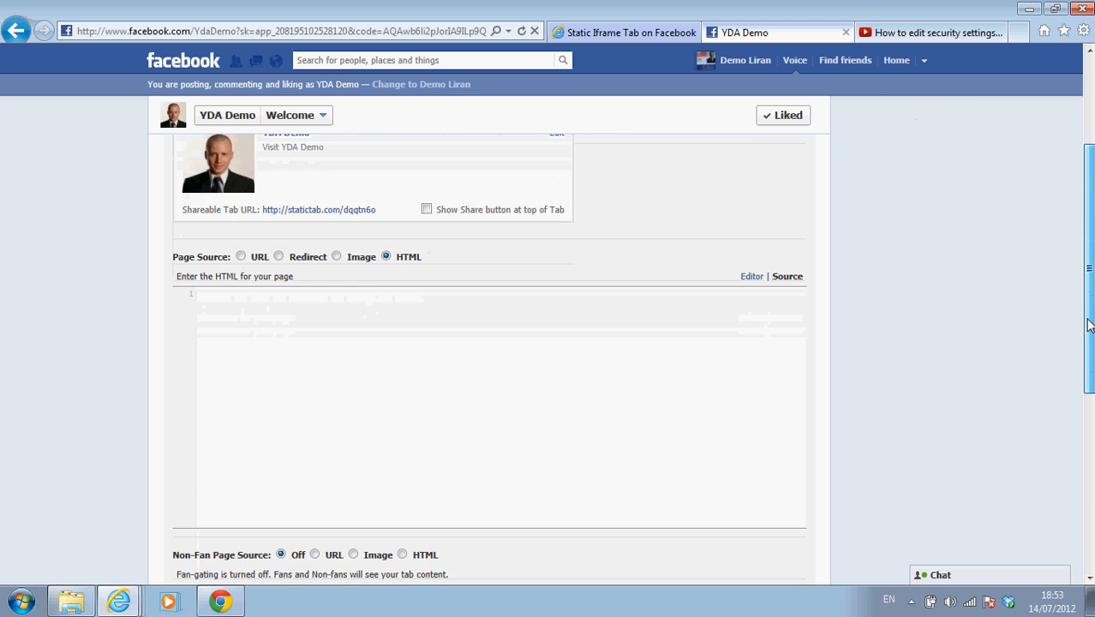
pyautogui.scroll(-3)
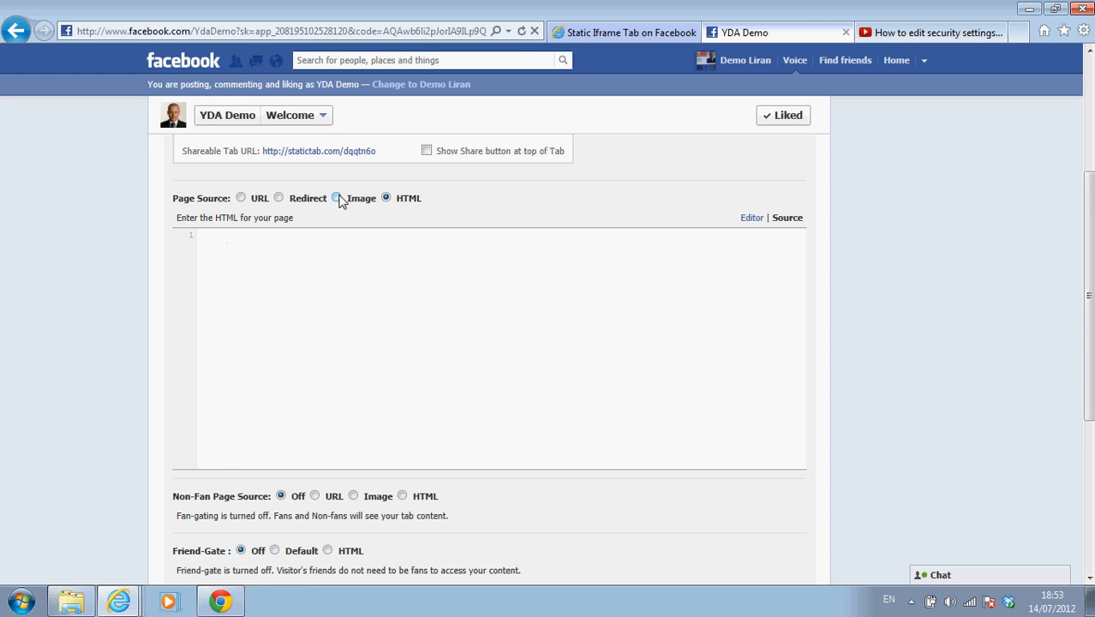
pyautogui.click(336, 198)
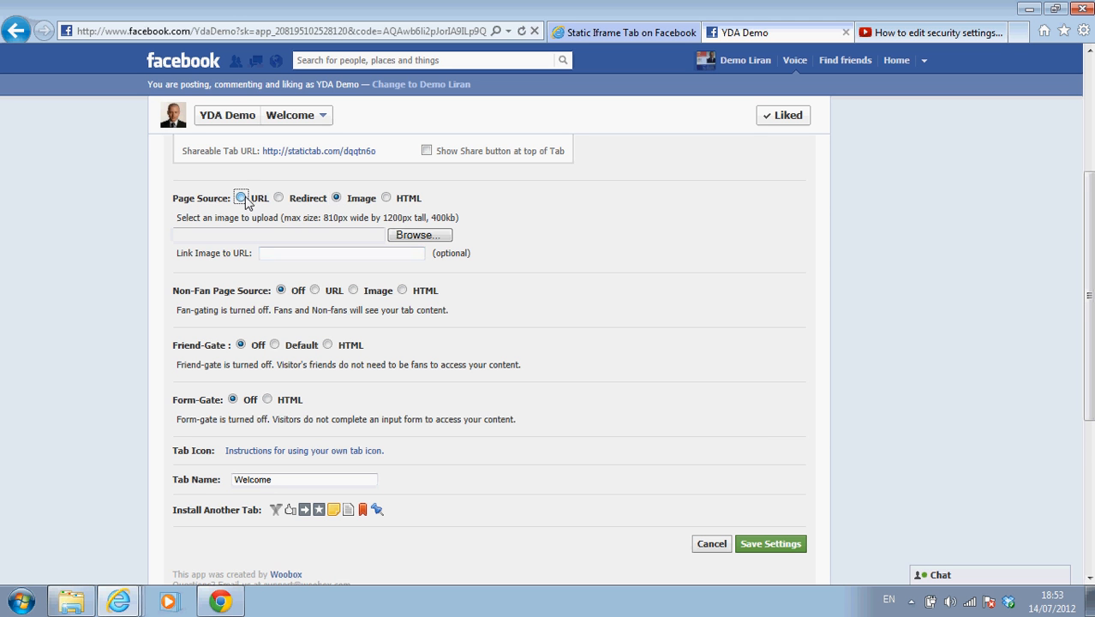
pyautogui.click(240, 199)
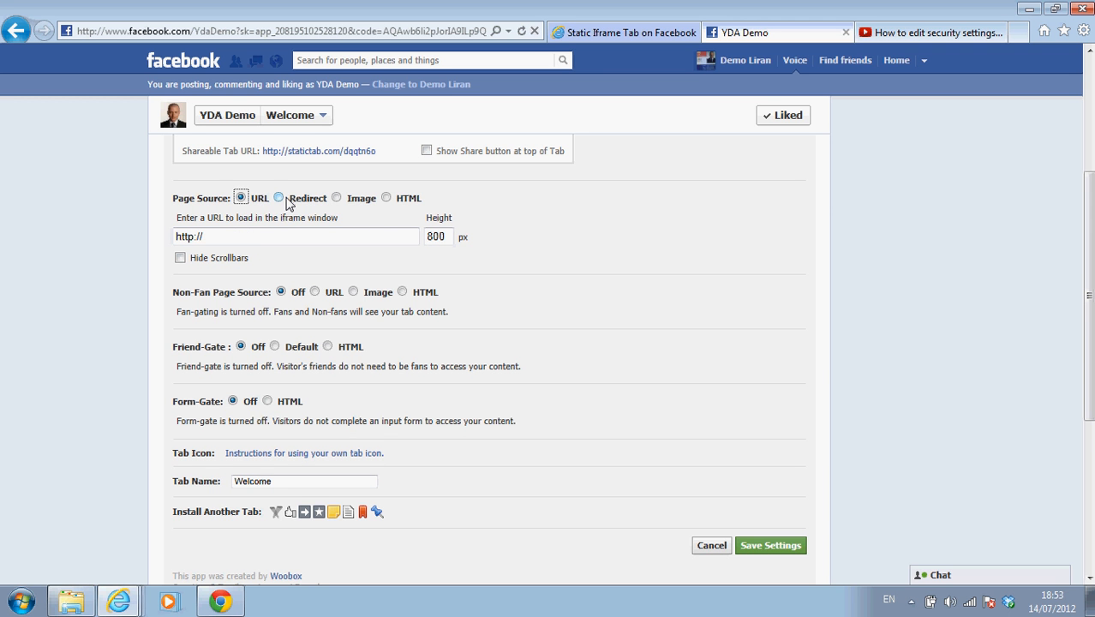
pyautogui.moveTo(387, 199)
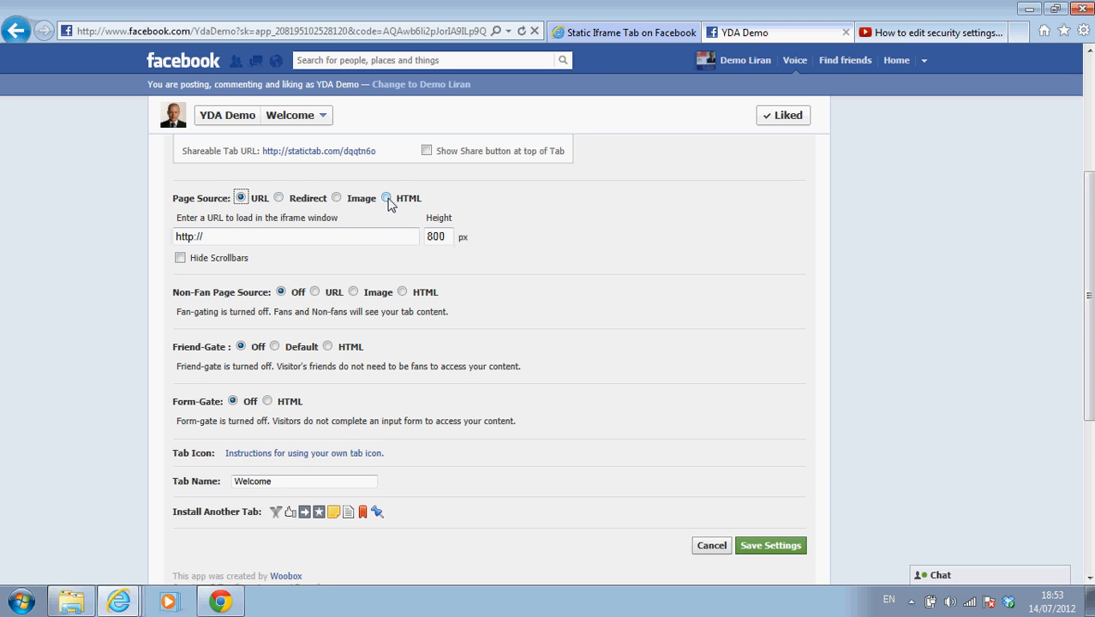
pyautogui.click(388, 199)
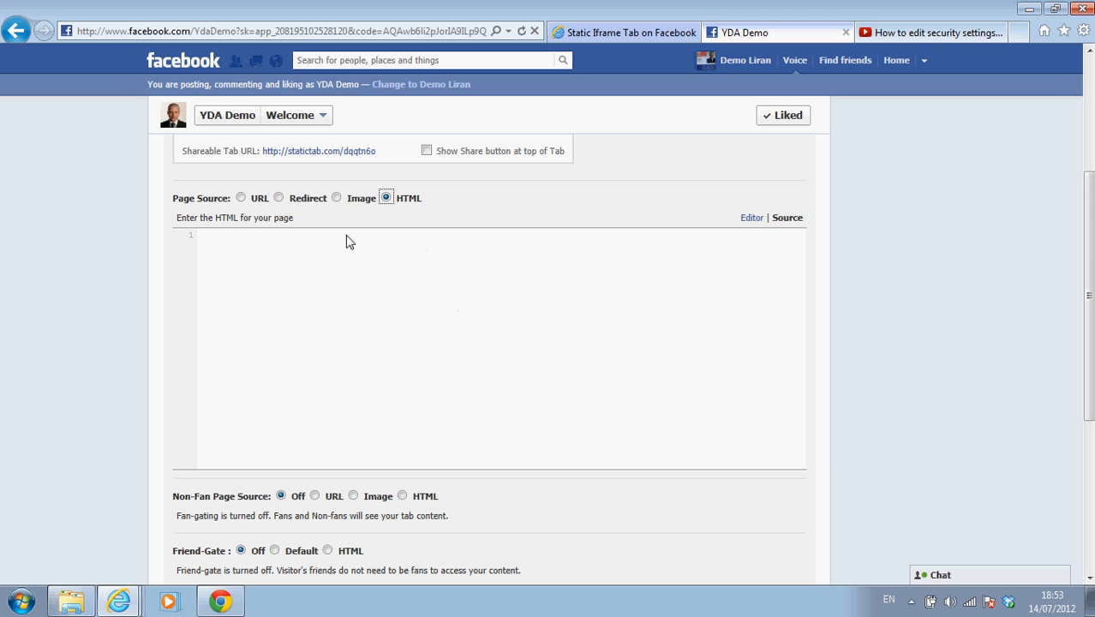
pyautogui.click(497, 343)
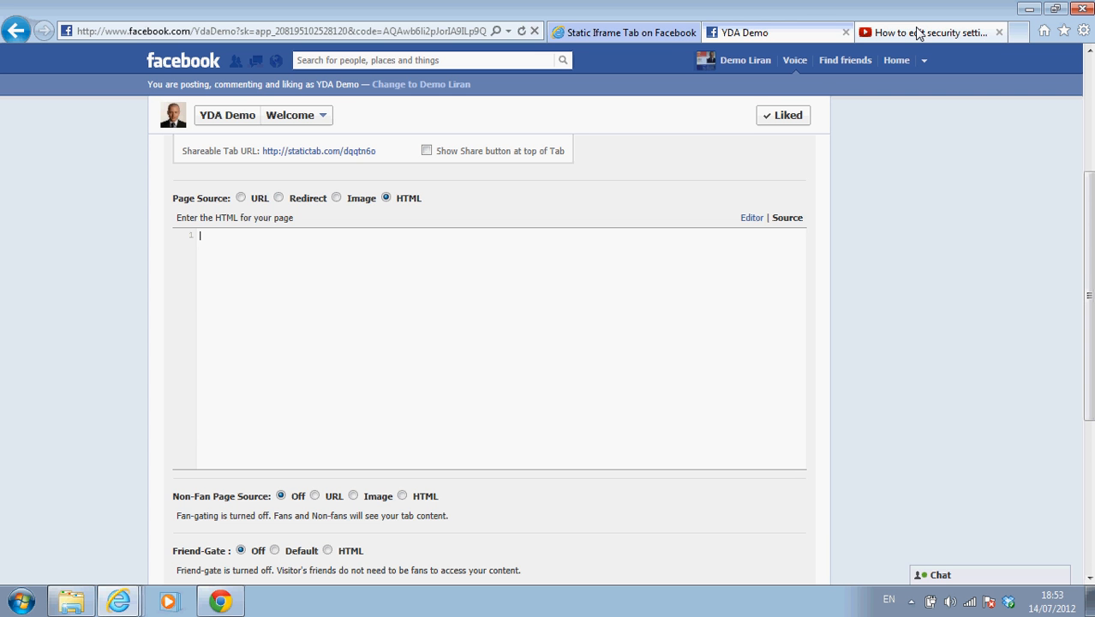
# On the YouTube video page, reveal the Share panel's Embed iframe code
pyautogui.click(929, 31)
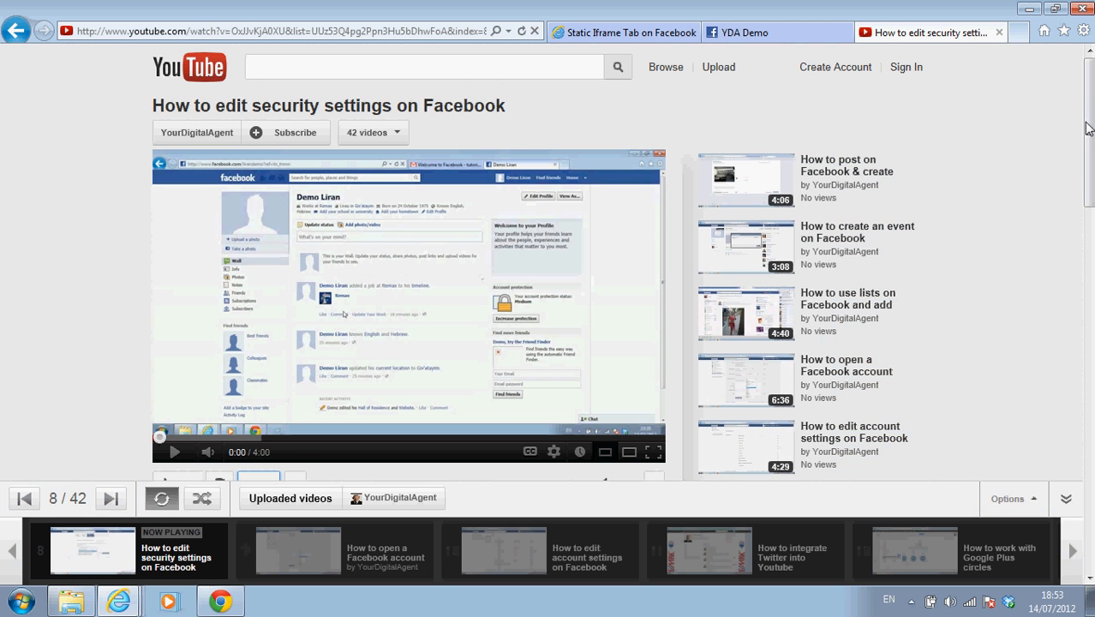
pyautogui.scroll(-3)
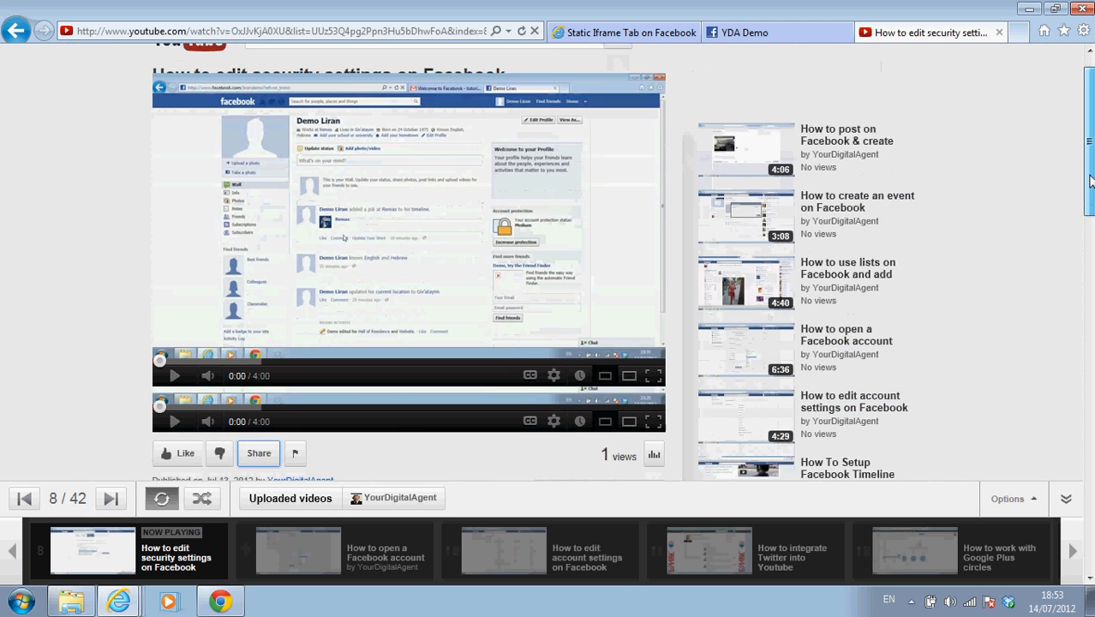
pyautogui.scroll(-3)
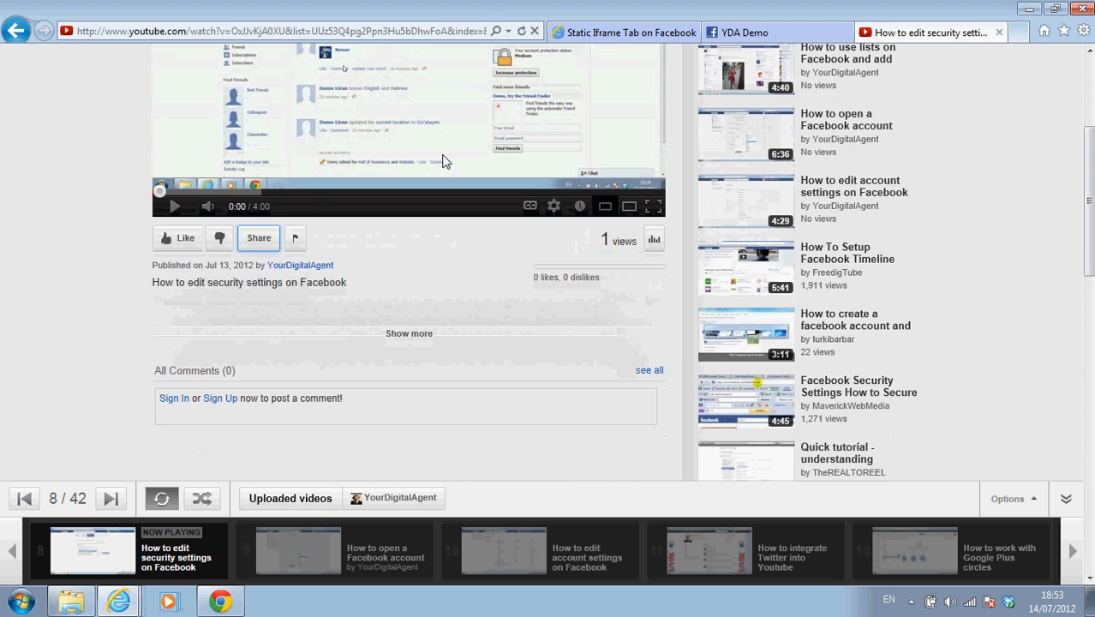
pyautogui.moveTo(315, 206)
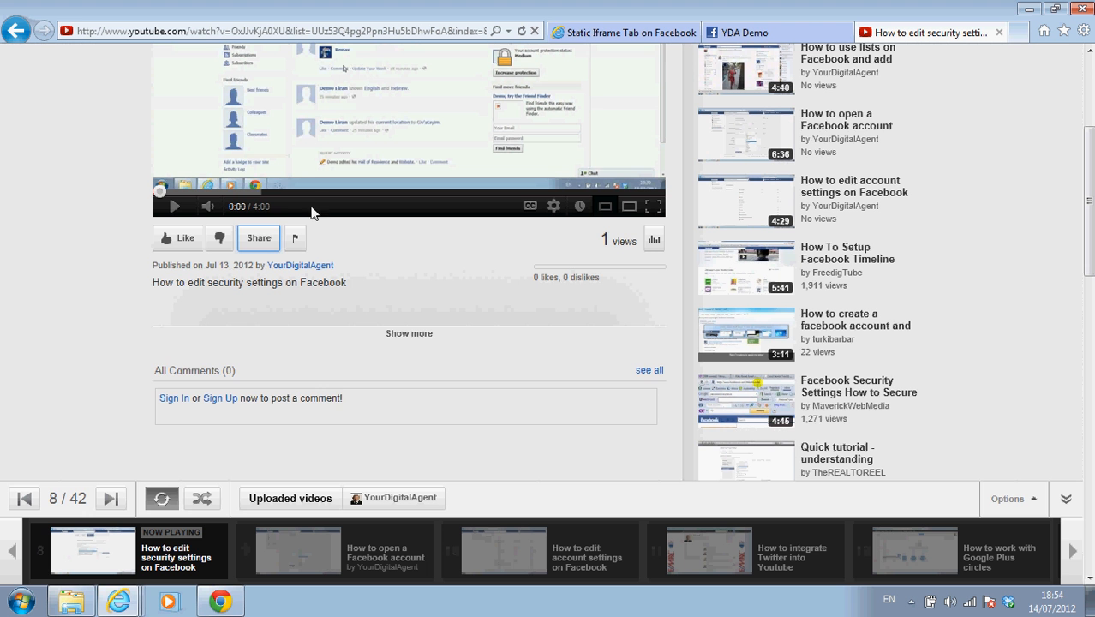
pyautogui.click(257, 237)
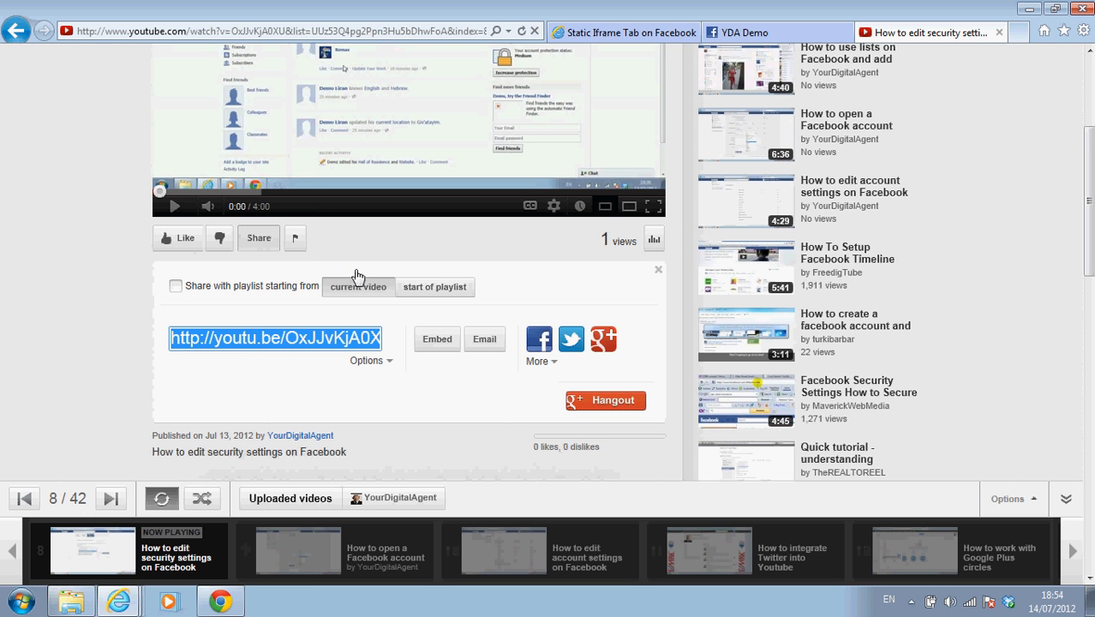
pyautogui.click(436, 339)
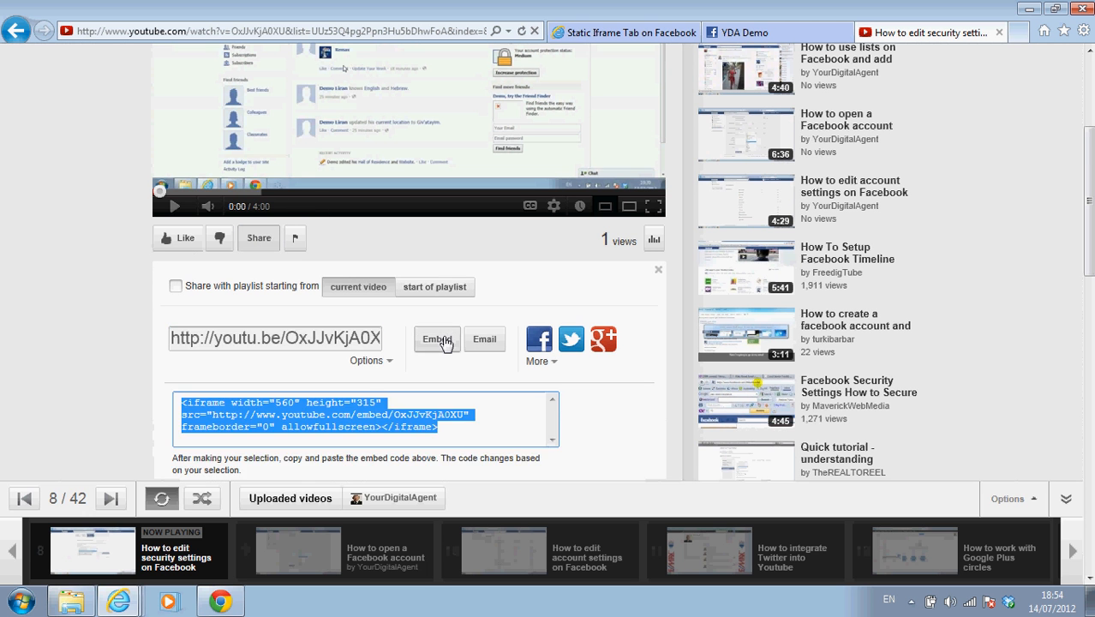
pyautogui.moveTo(318, 413)
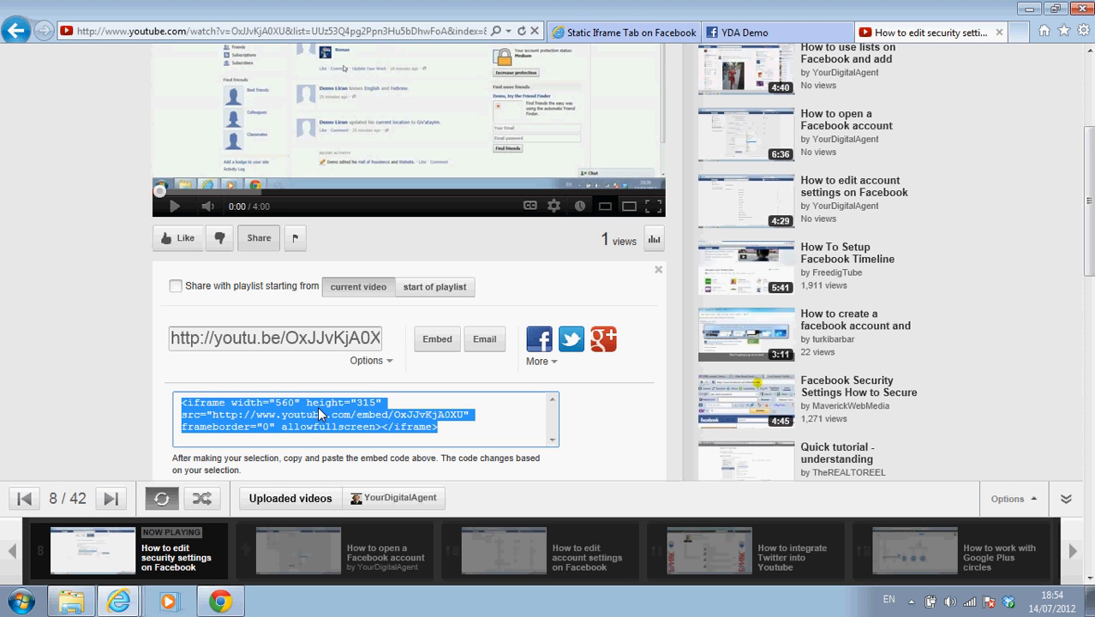
pyautogui.moveTo(575, 205)
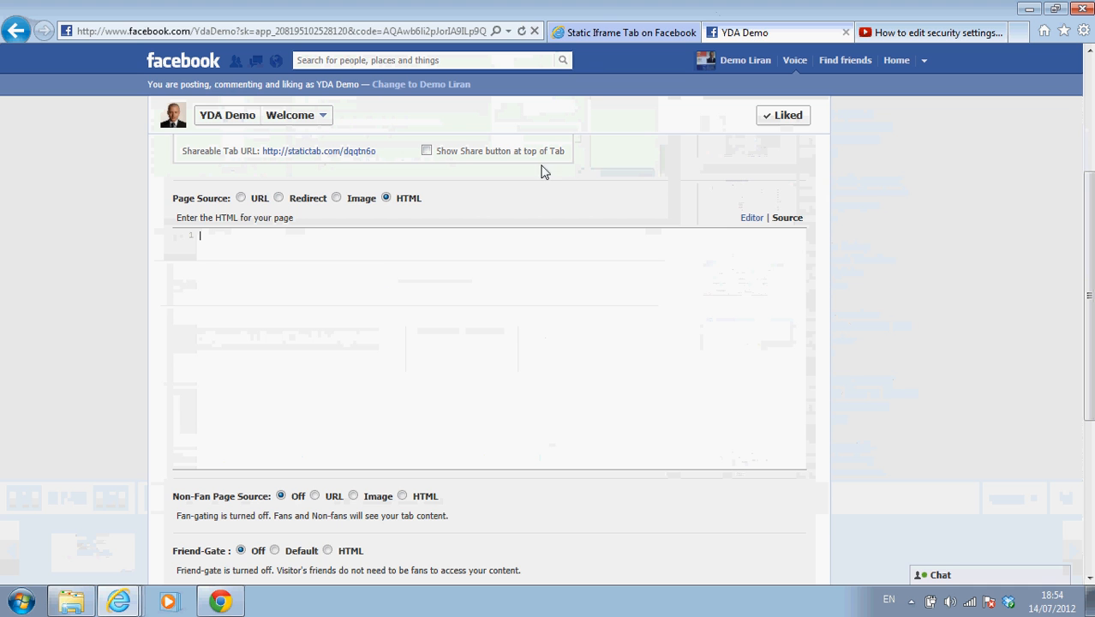
# Paste the YouTube iframe embed code (OxJJvKjA0XU, 560x315) into the HTML source
pyautogui.write('<iframe width="560" height="315" src="http://www.youtube.com/embed/OxJJvKjA0XU" frameborder="0" allowfullscreen></iframe>')
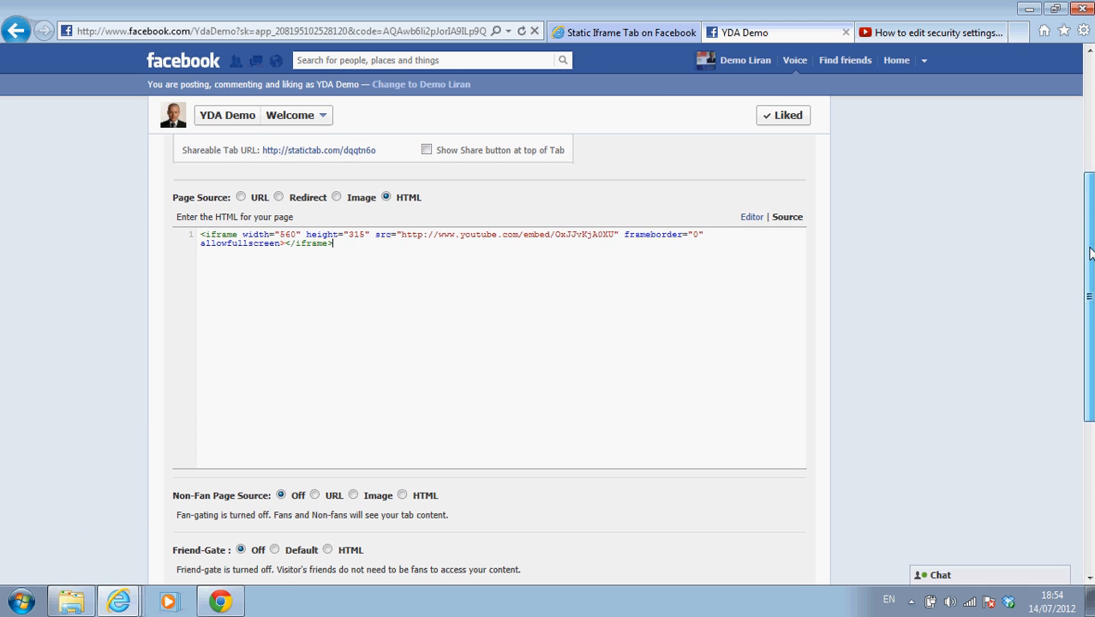
pyautogui.scroll(-3)
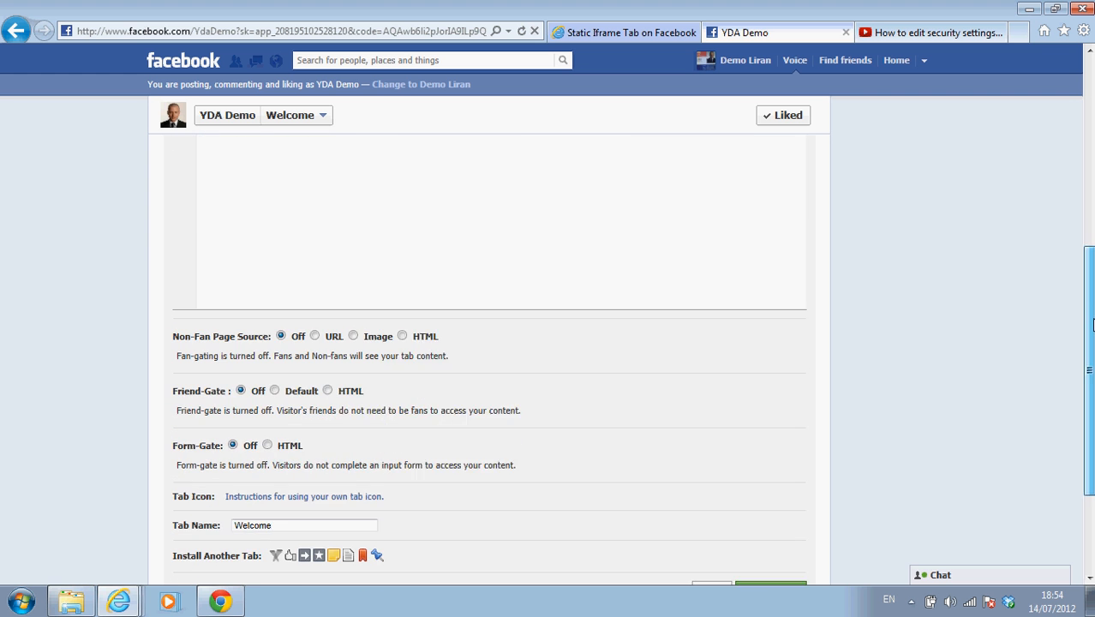
pyautogui.scroll(-3)
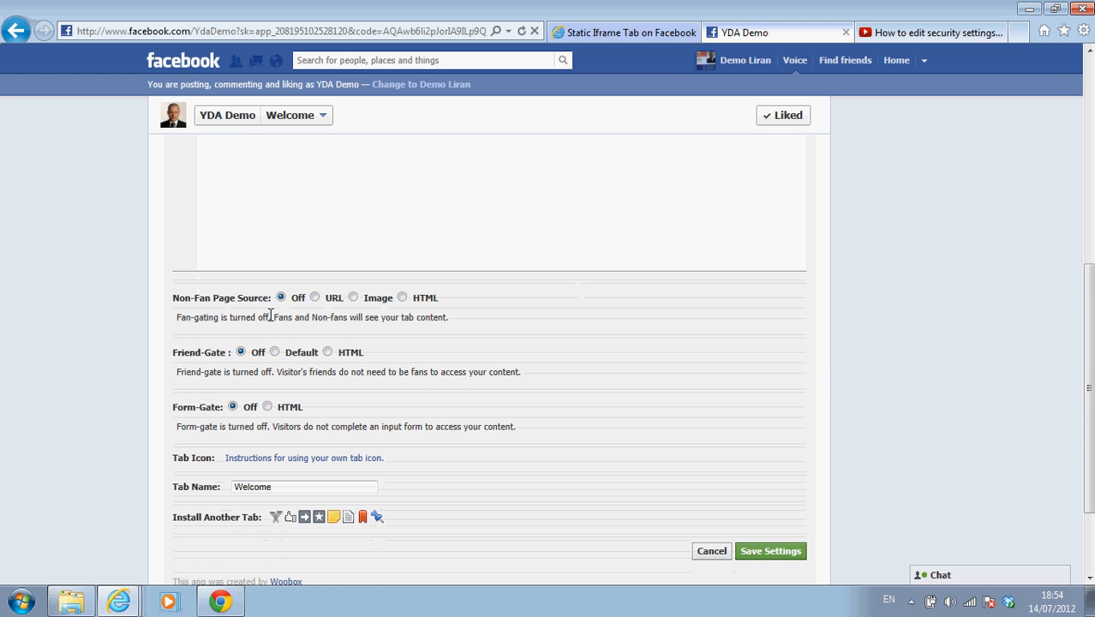
pyautogui.moveTo(288, 469)
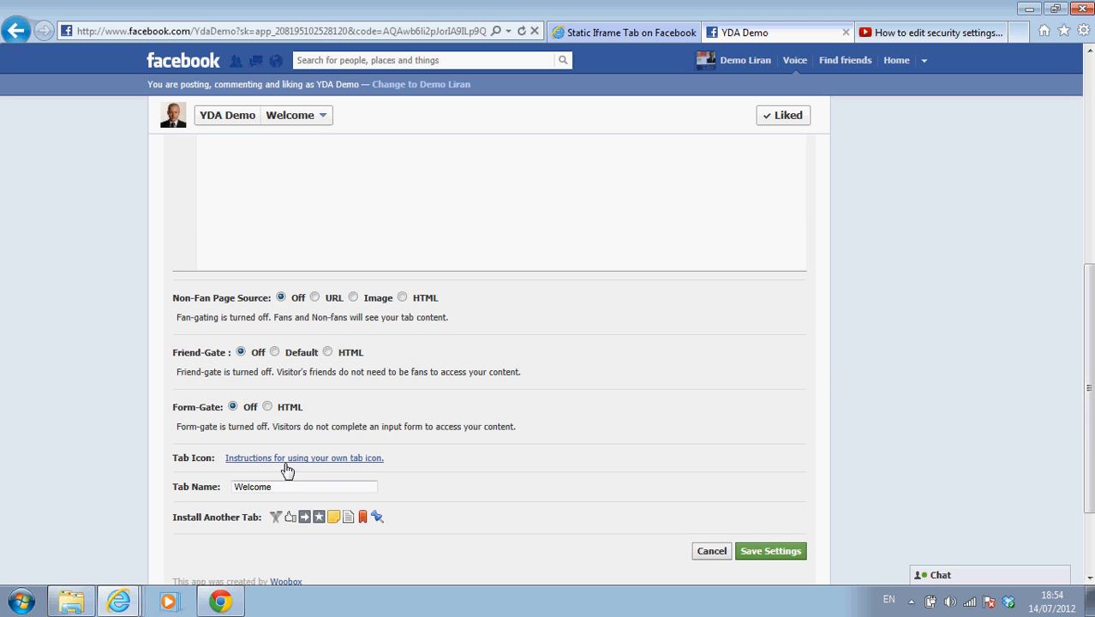
# Change the Tab Name field from Welcome to 'Videos'
pyautogui.click(305, 487)
pyautogui.write('V')
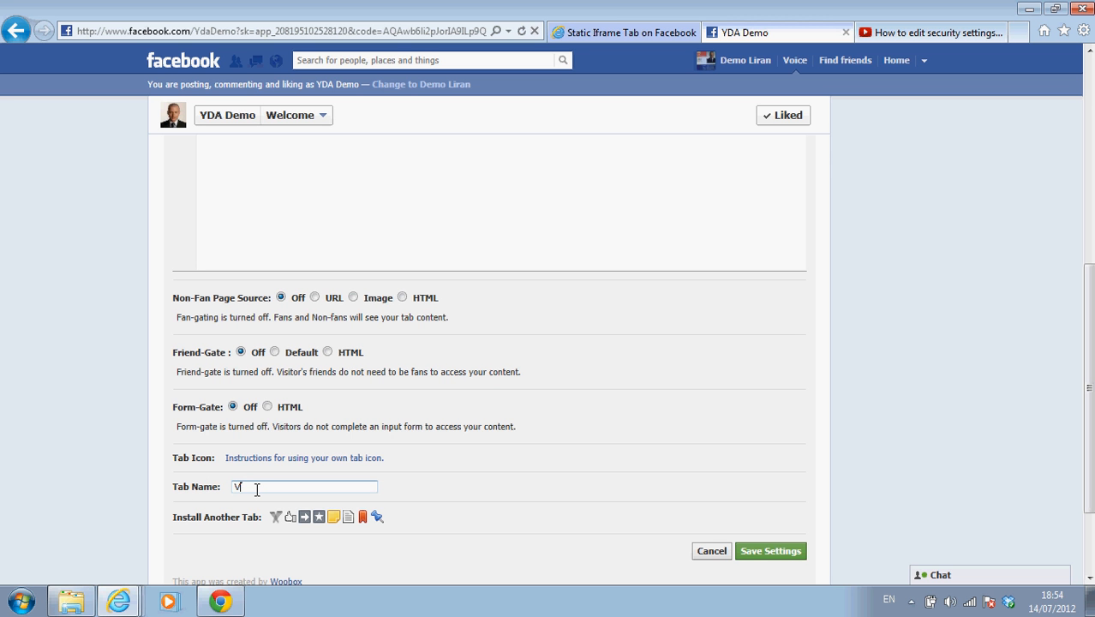
pyautogui.write('ideo')
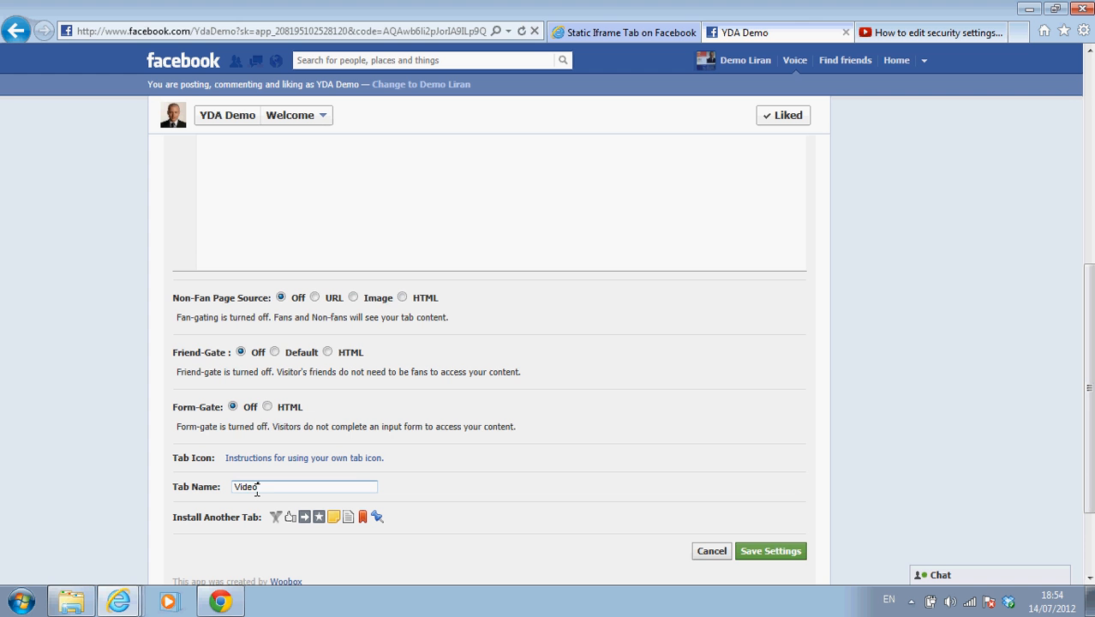
pyautogui.write('s')
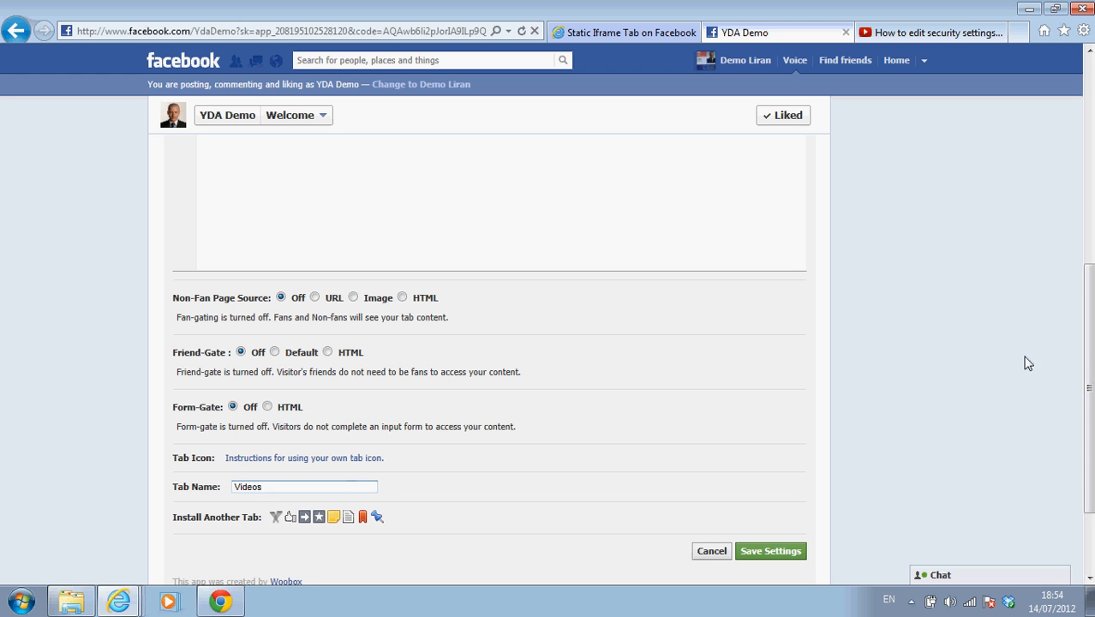
pyautogui.scroll(-3)
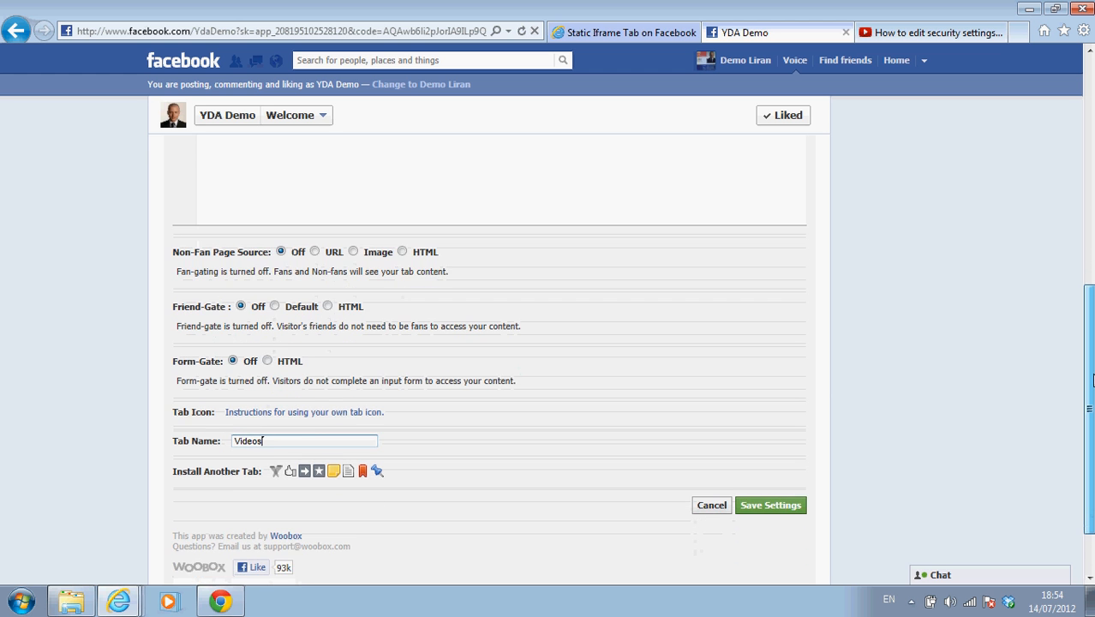
# Choose profile_picture from the Desktop as the custom tab image to upload
pyautogui.scroll(3)
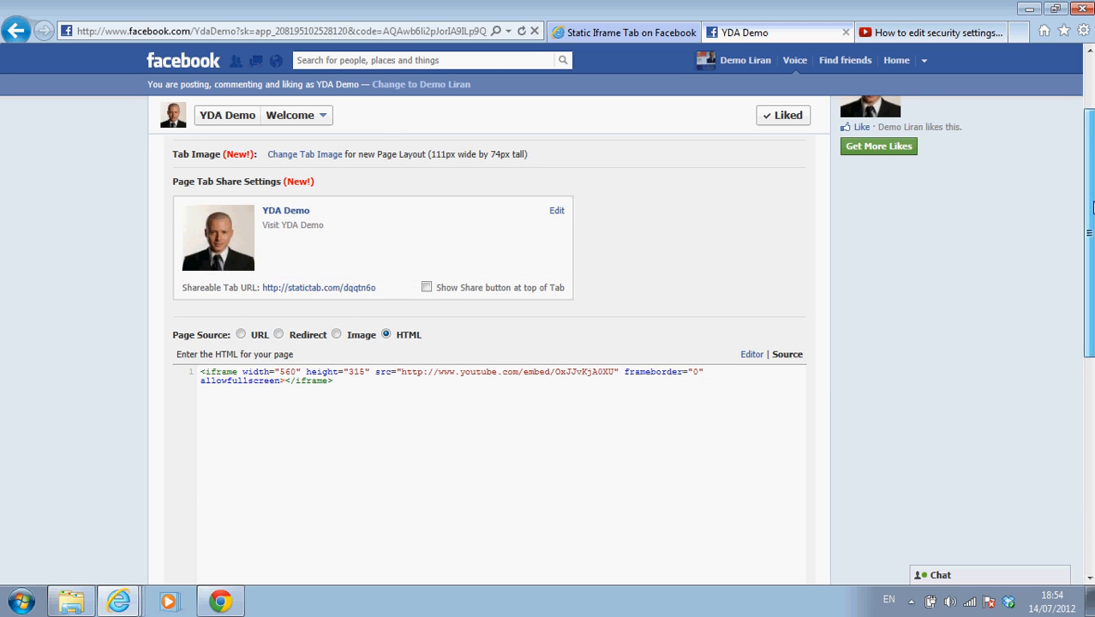
pyautogui.scroll(3)
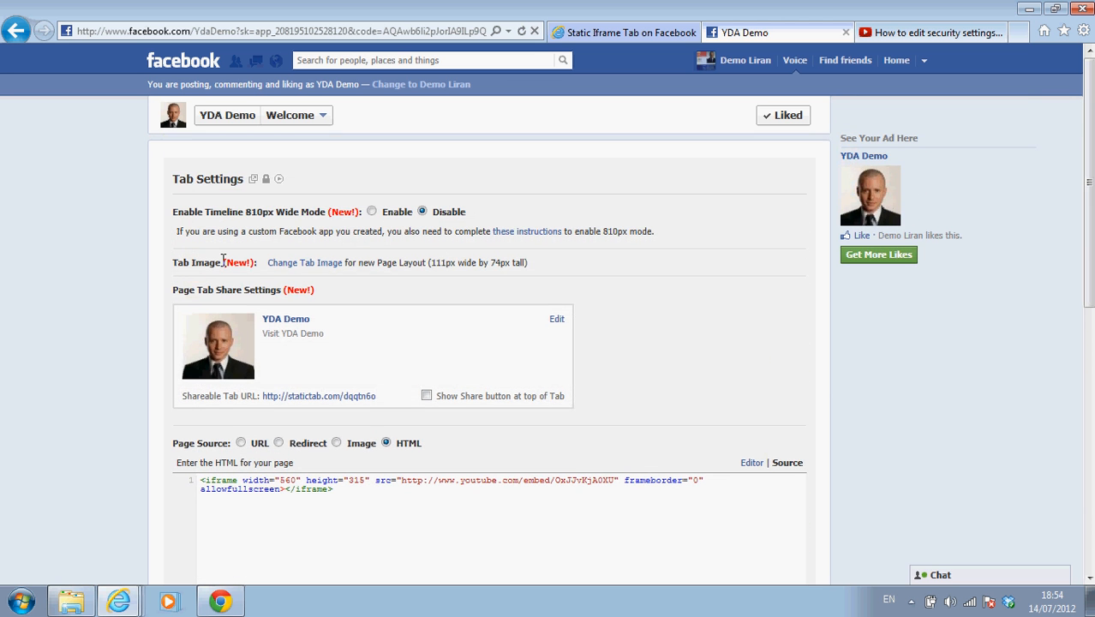
pyautogui.moveTo(305, 263)
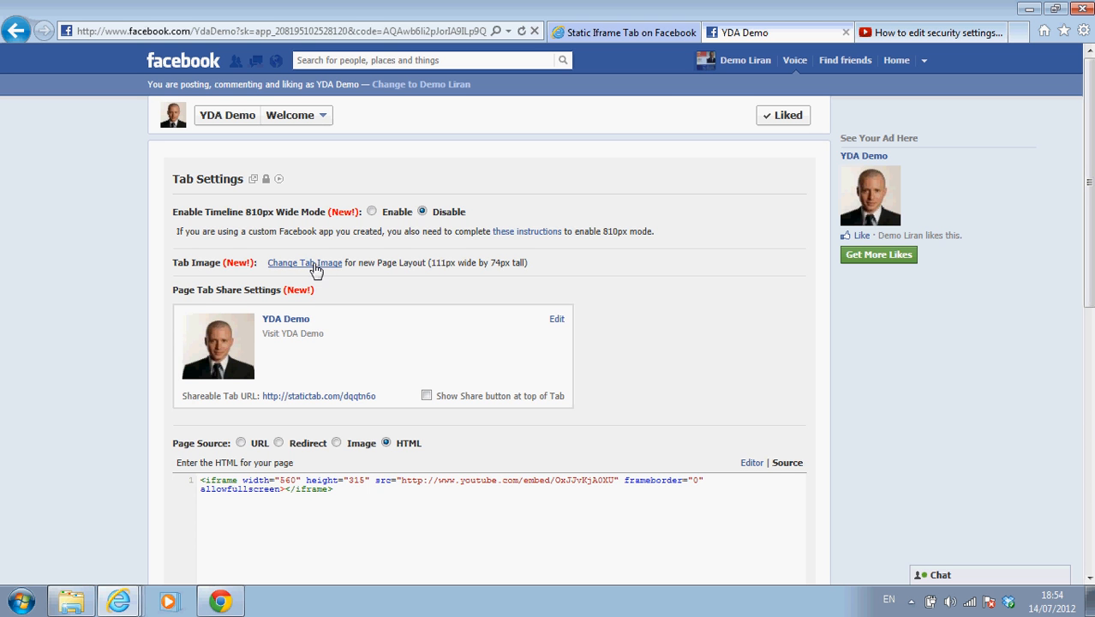
pyautogui.click(305, 262)
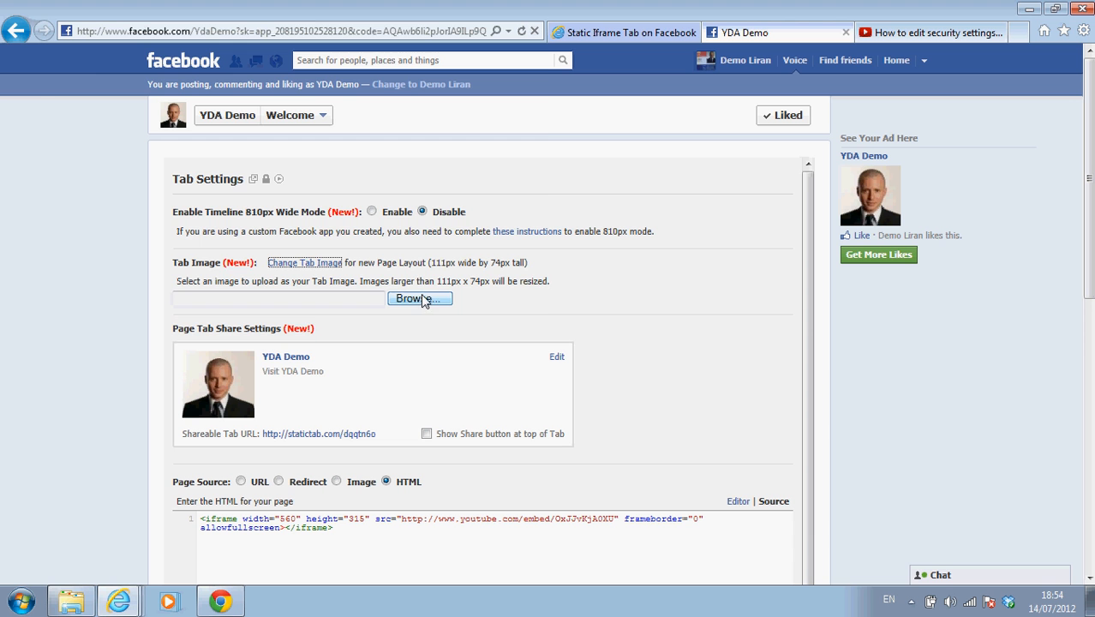
pyautogui.click(420, 298)
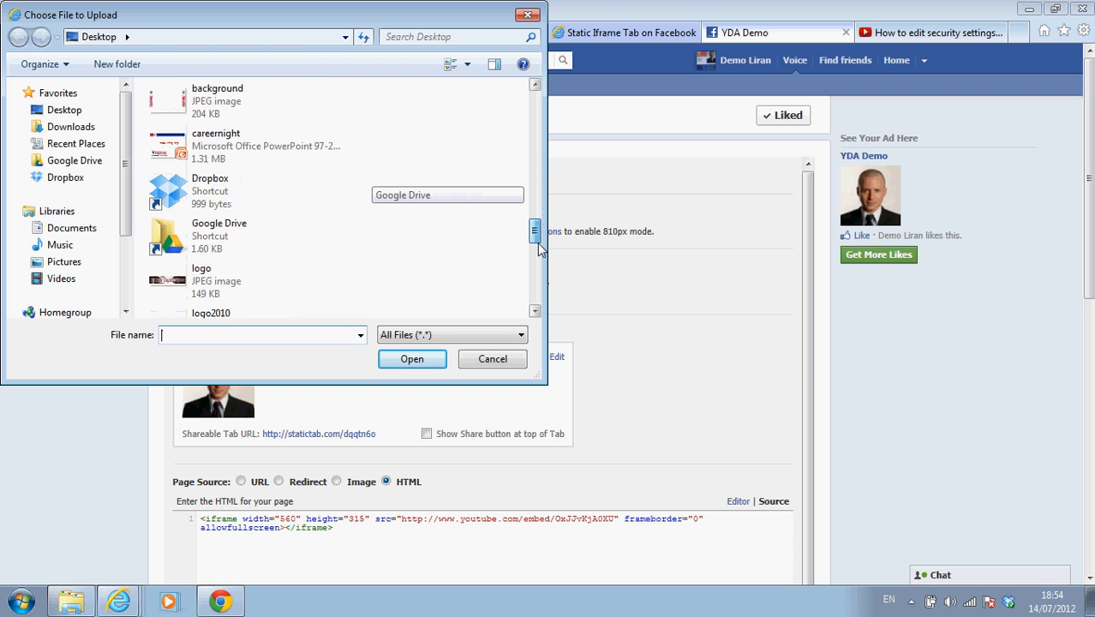
pyautogui.click(247, 233)
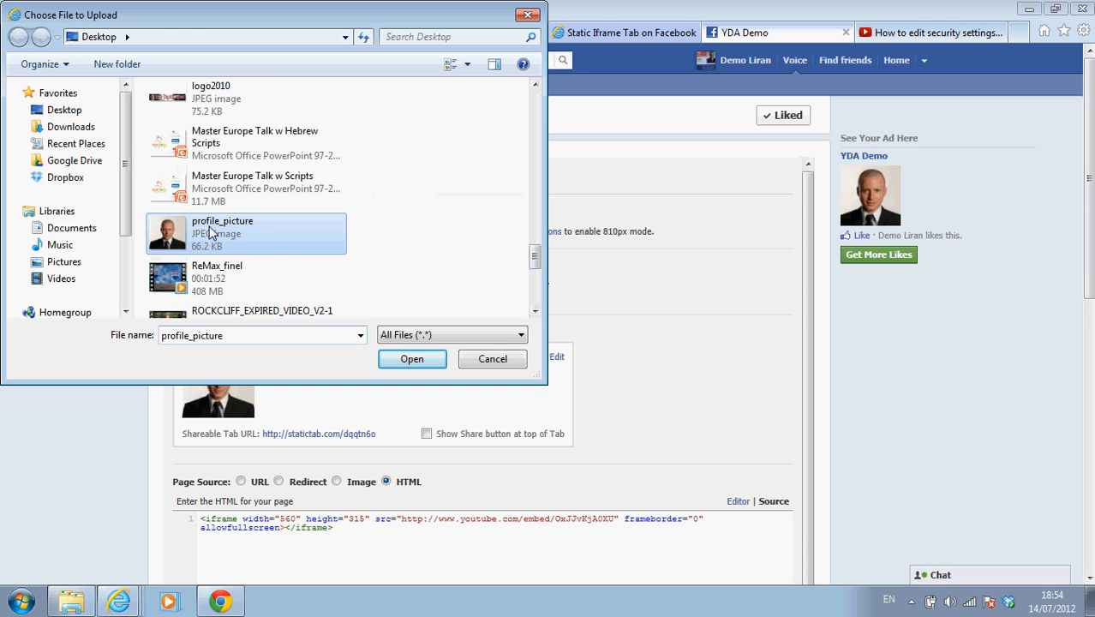
pyautogui.click(411, 358)
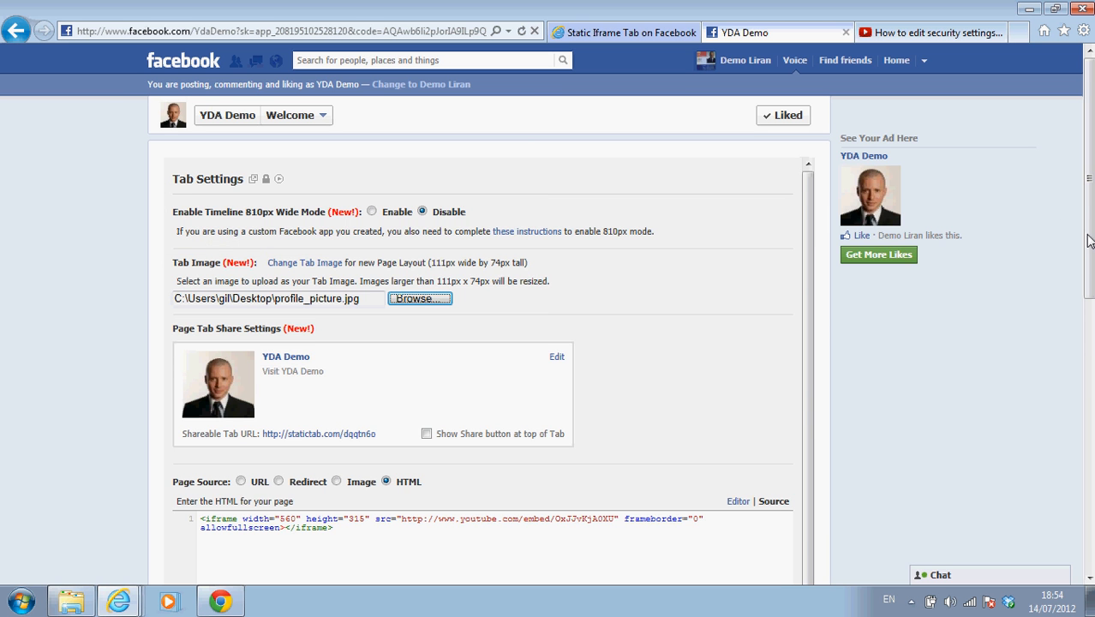
# Grant the Static Iframe Tab app permission to manage the YDA Demo page
pyautogui.scroll(-3)
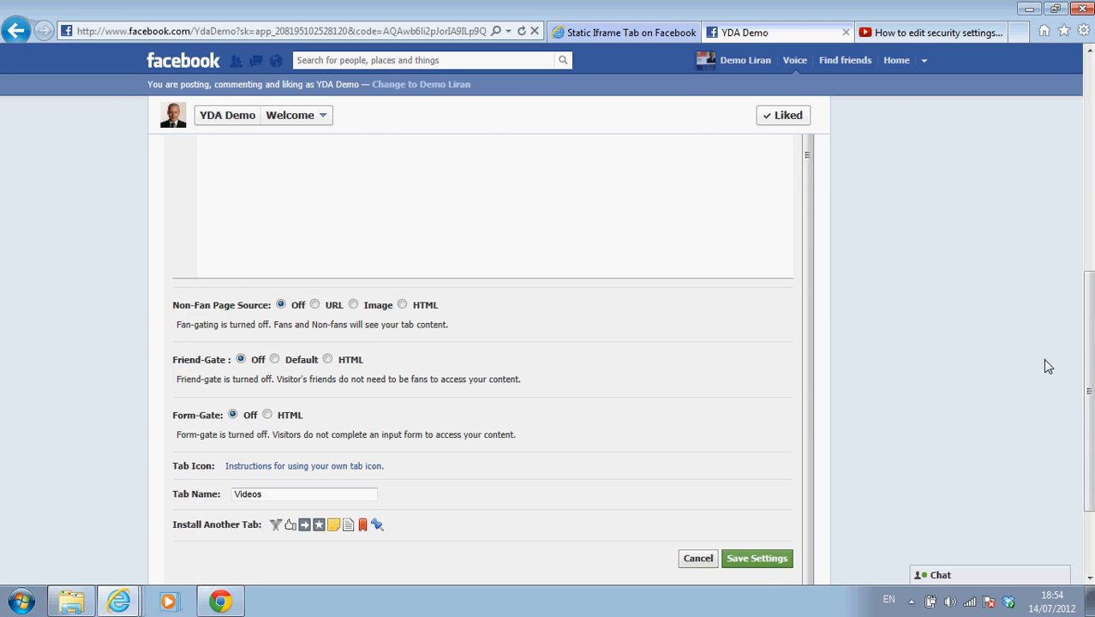
pyautogui.moveTo(757, 558)
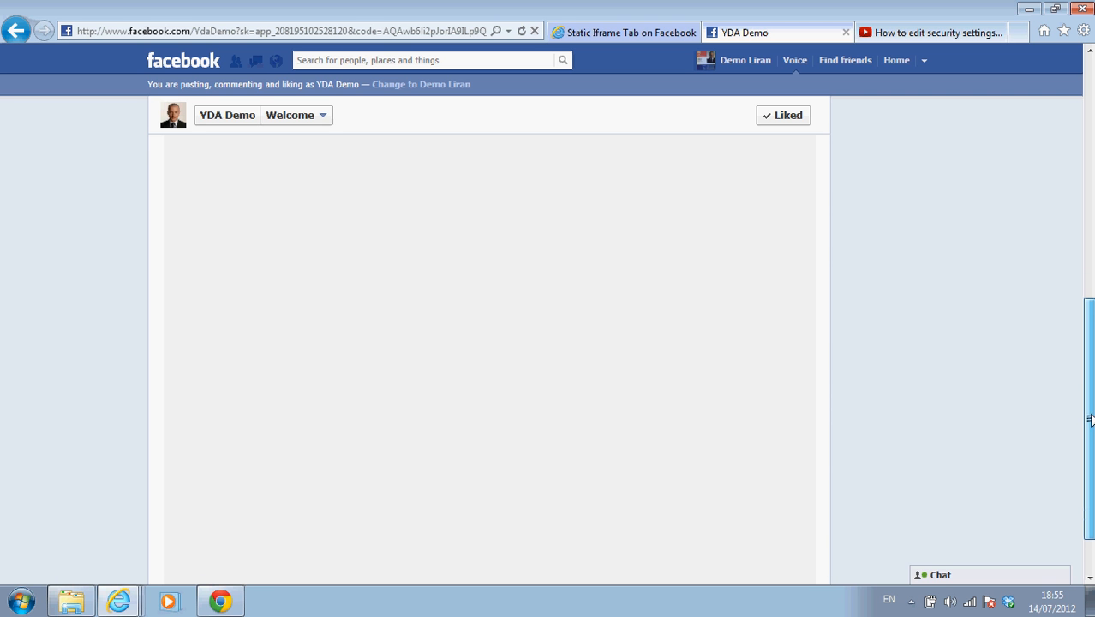
pyautogui.scroll(-3)
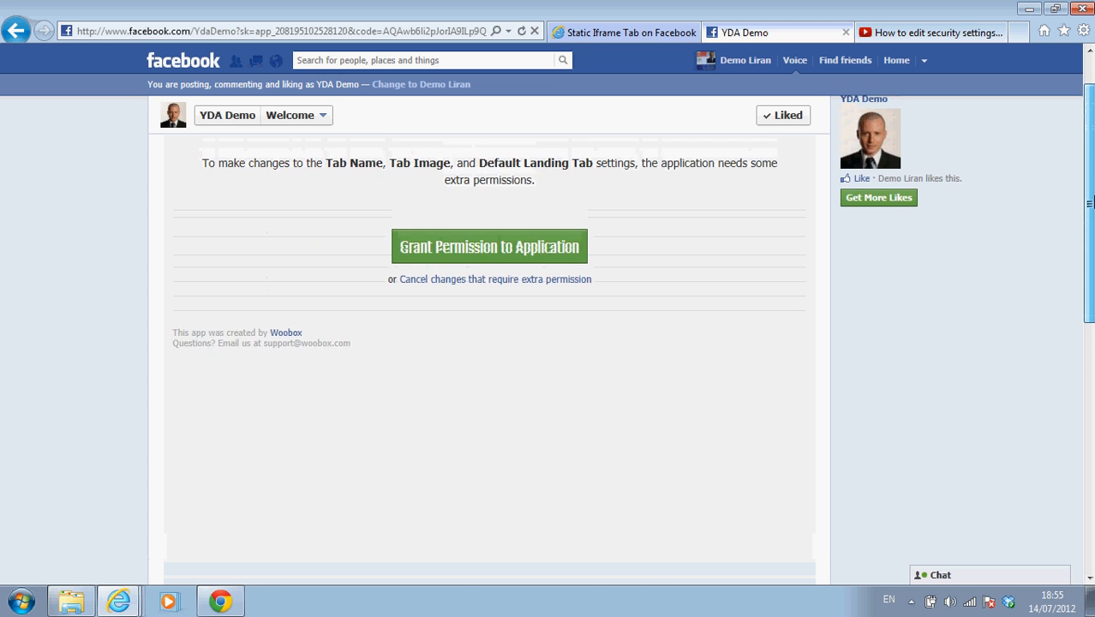
pyautogui.scroll(3)
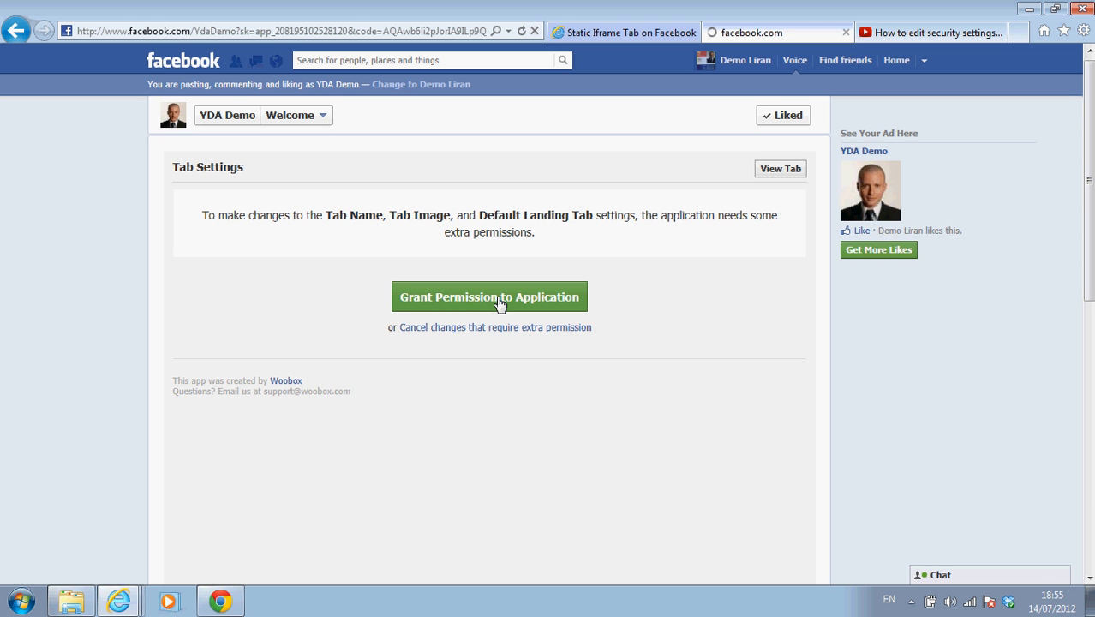
pyautogui.click(489, 297)
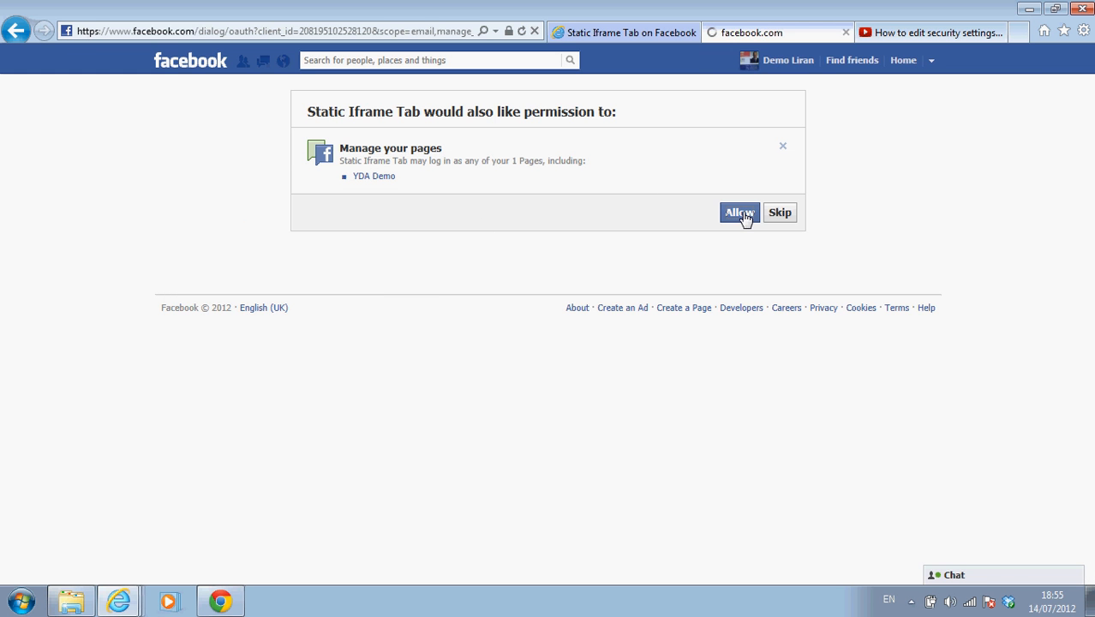
pyautogui.click(737, 212)
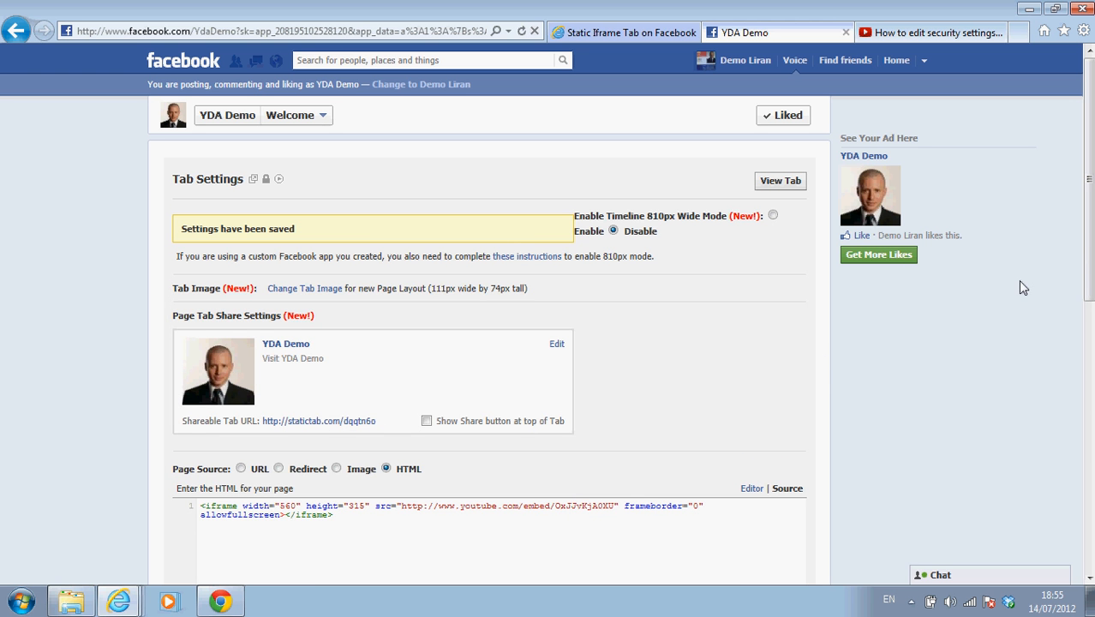
# Save the tab settings and return to the Facebook news feed
pyautogui.scroll(-3)
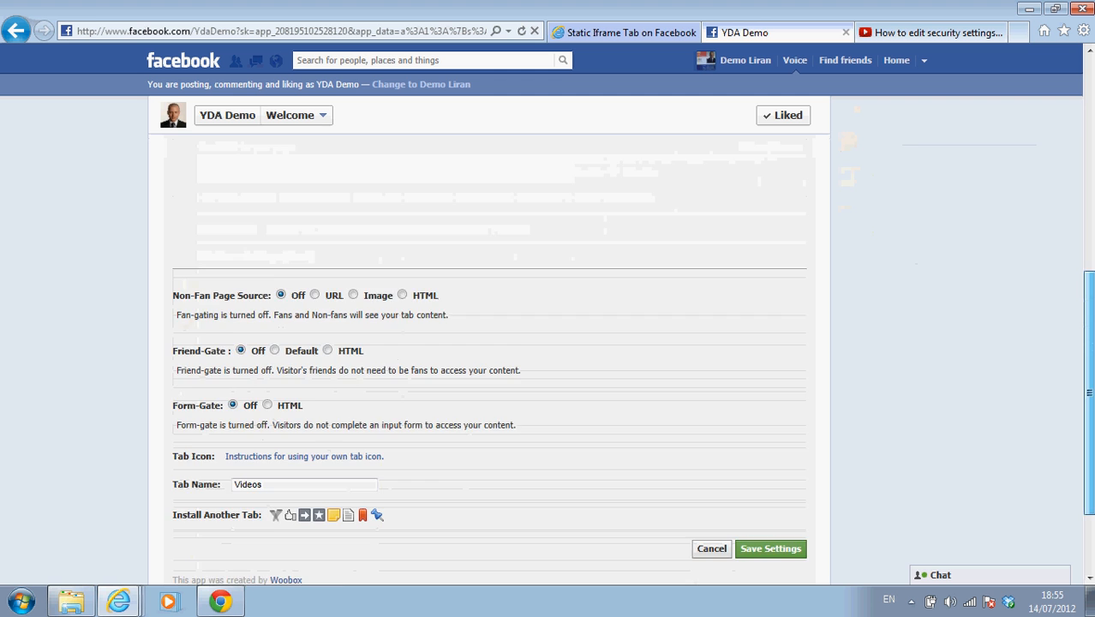
pyautogui.click(770, 549)
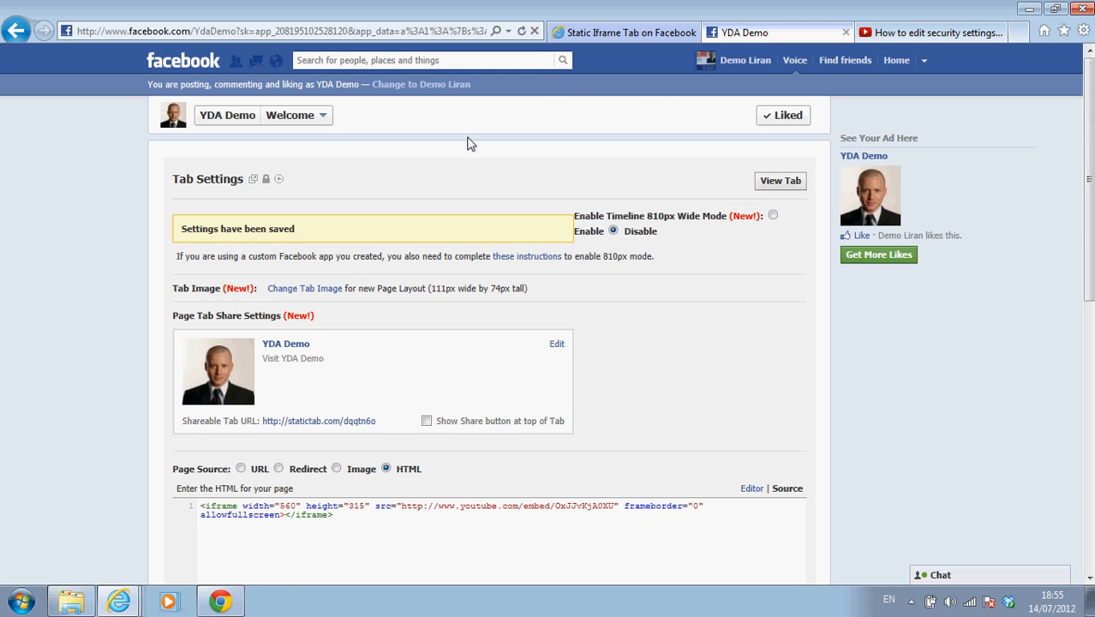
pyautogui.moveTo(675, 93)
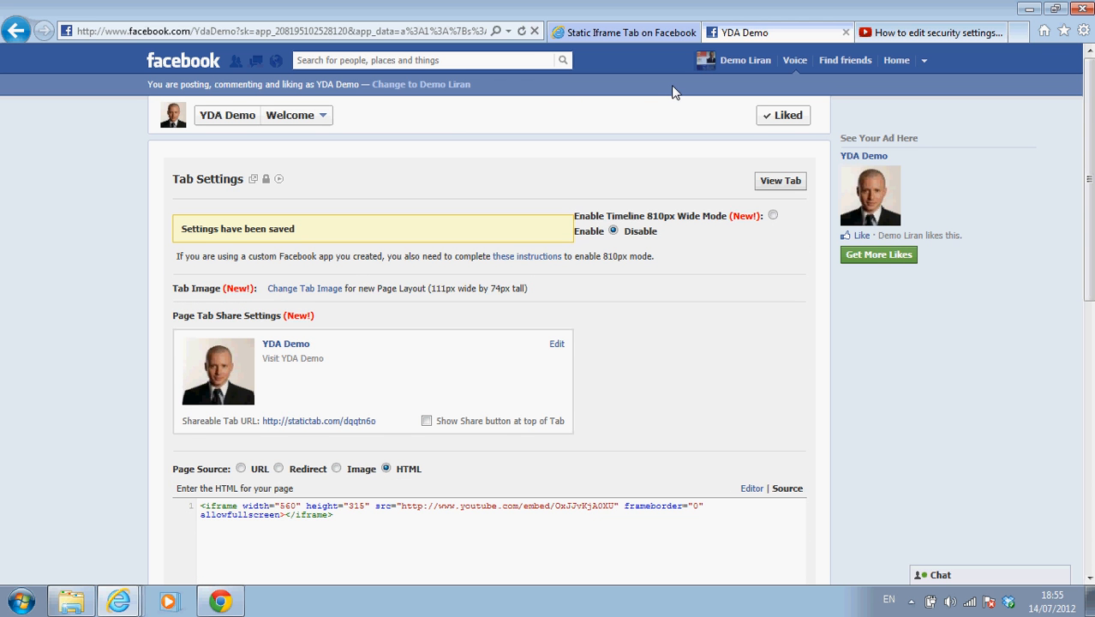
pyautogui.moveTo(183, 60)
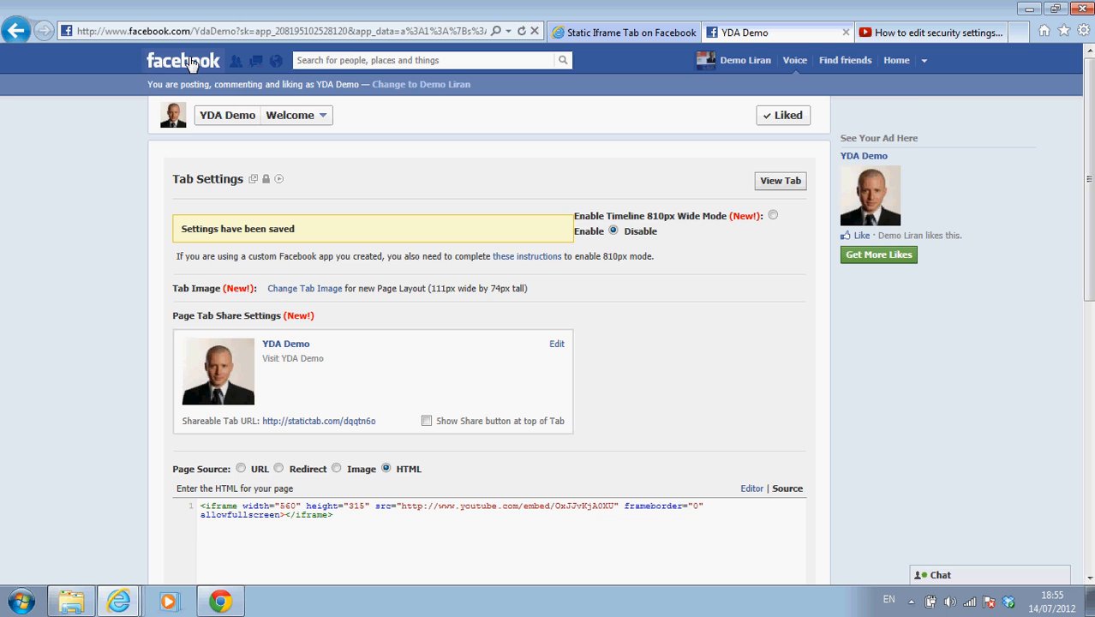
pyautogui.click(182, 60)
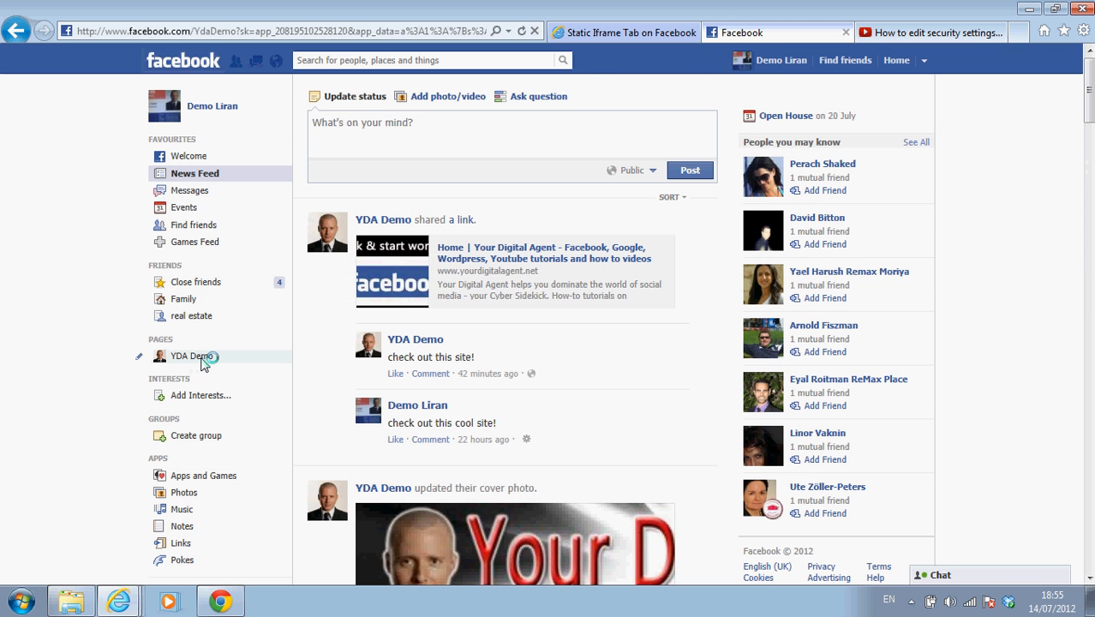
# Open the YDA Demo page and swap the Videos tab's position with Likes
pyautogui.click(192, 355)
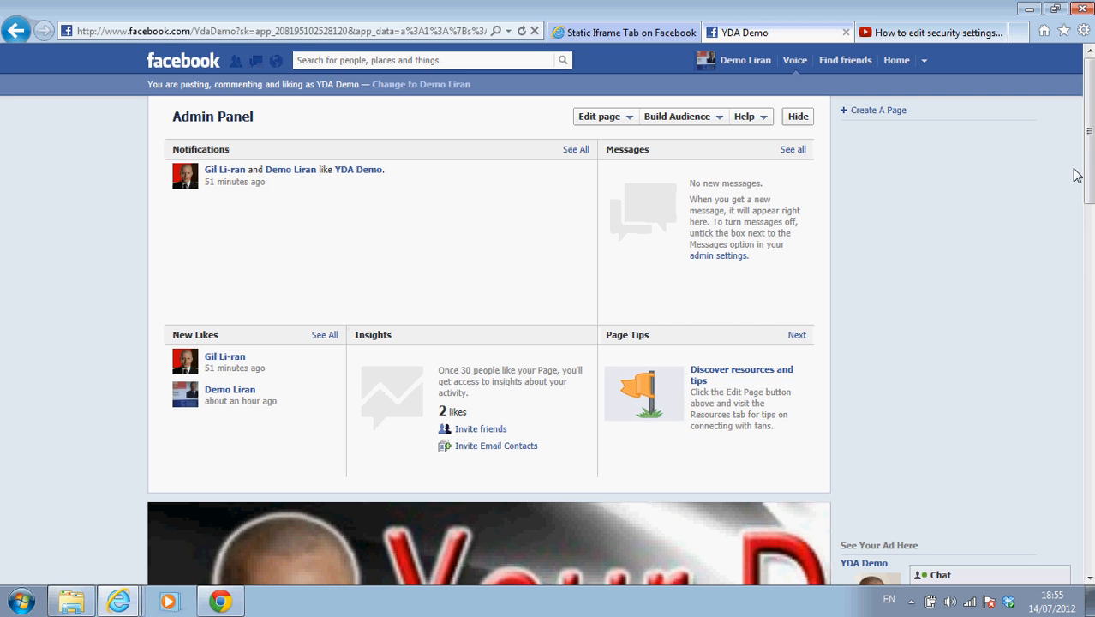
pyautogui.moveTo(1088, 298)
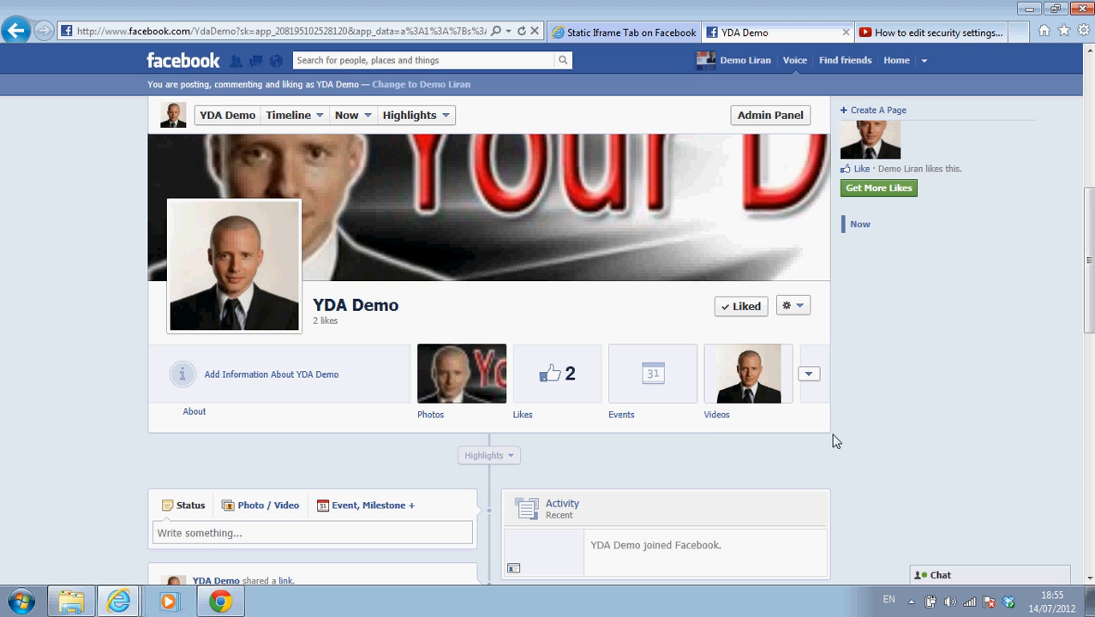
pyautogui.moveTo(762, 403)
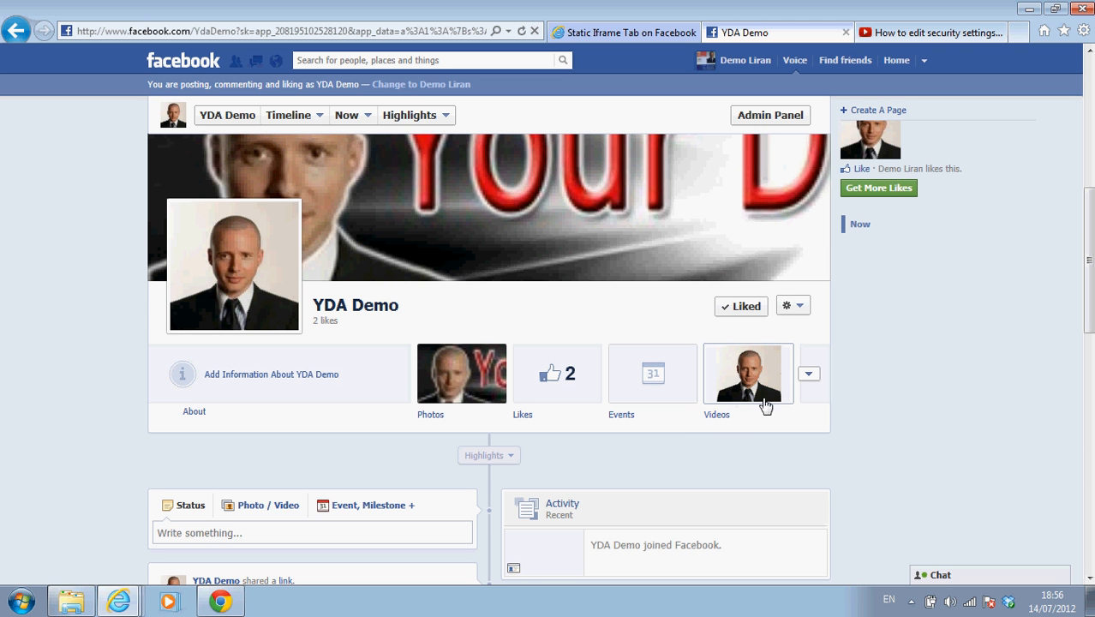
pyautogui.moveTo(727, 429)
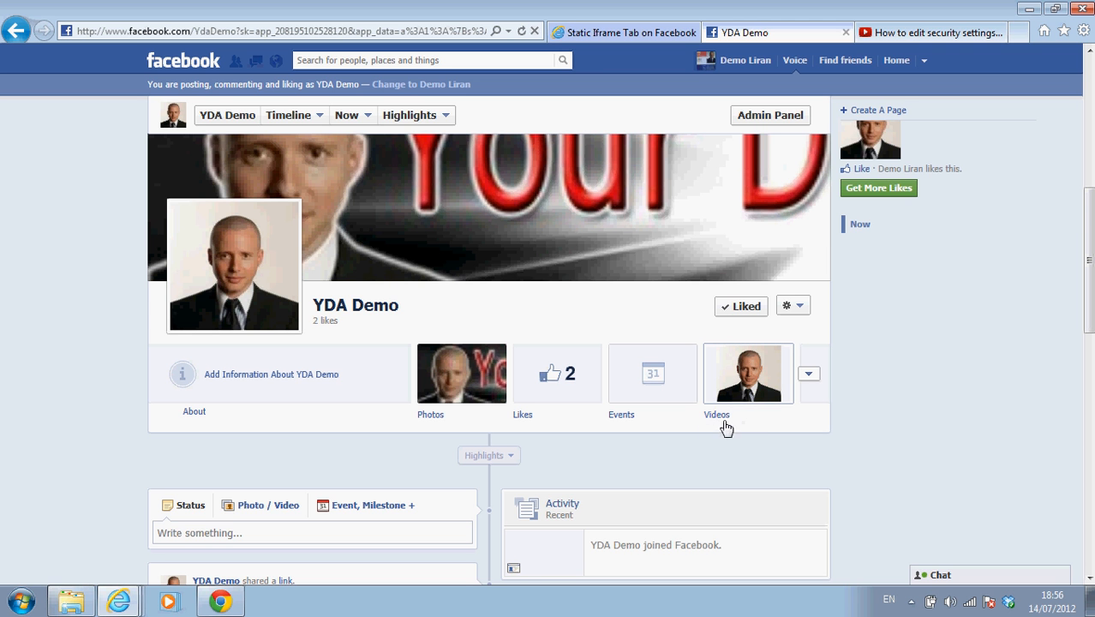
pyautogui.moveTo(730, 369)
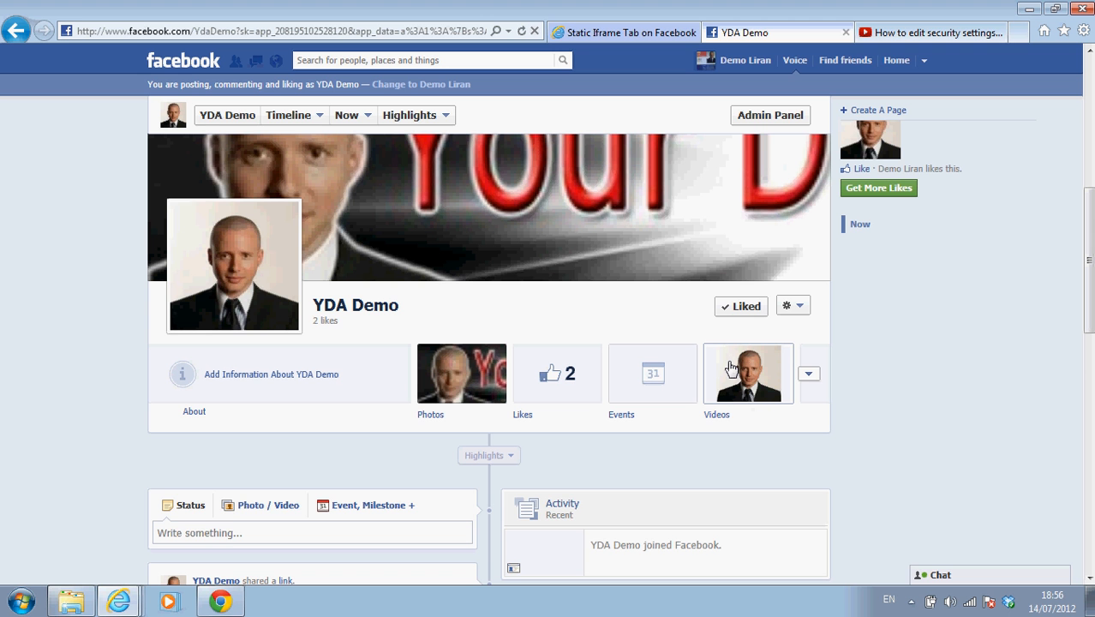
pyautogui.moveTo(711, 331)
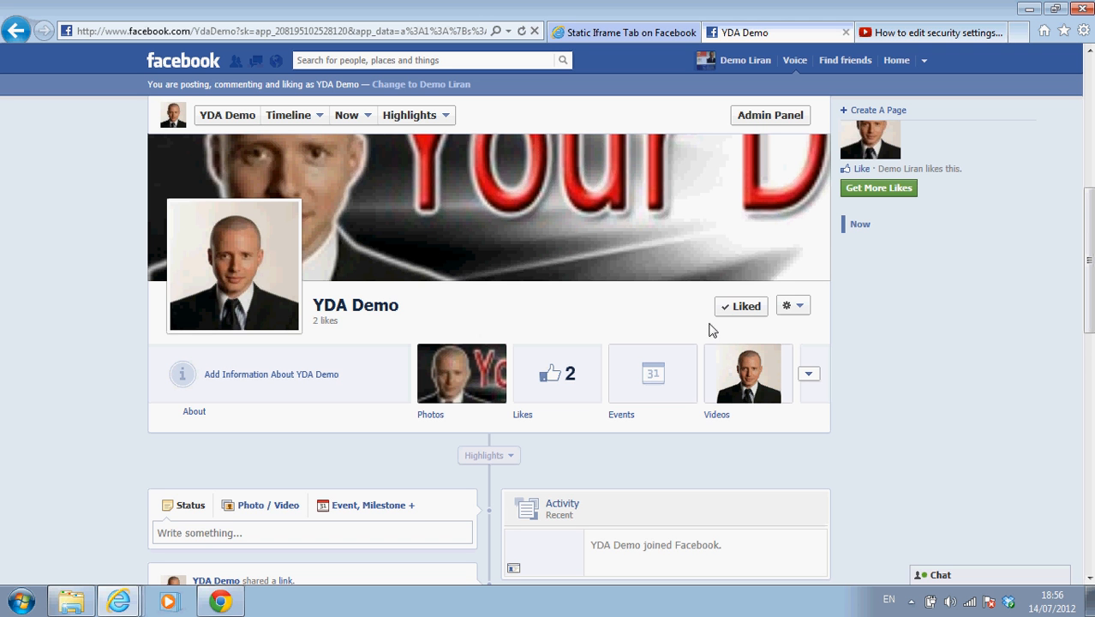
pyautogui.moveTo(757, 381)
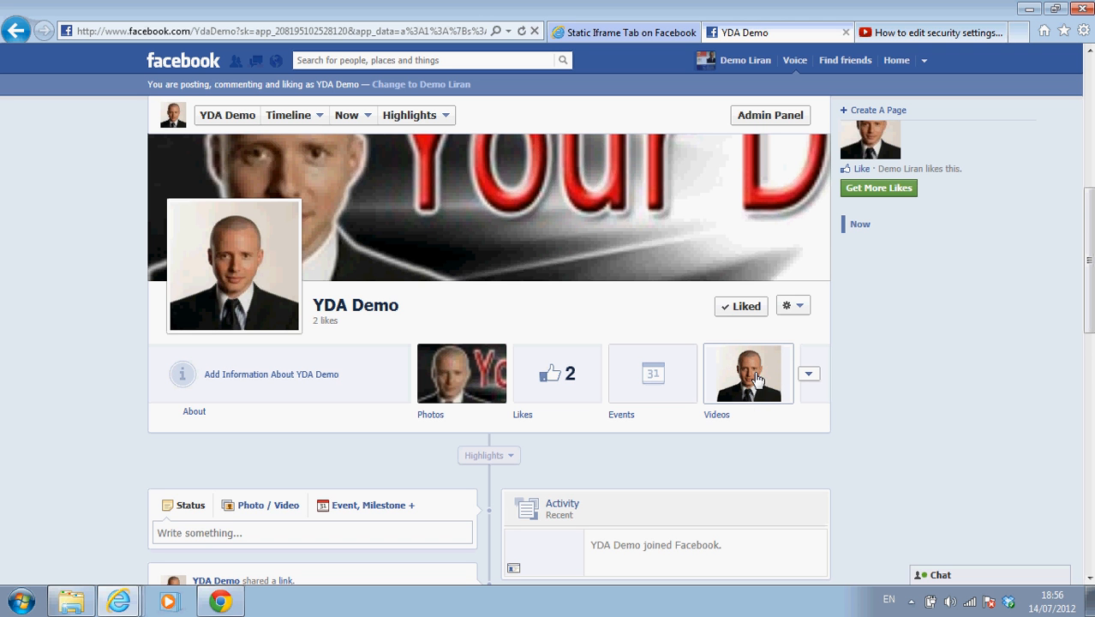
pyautogui.moveTo(788, 373)
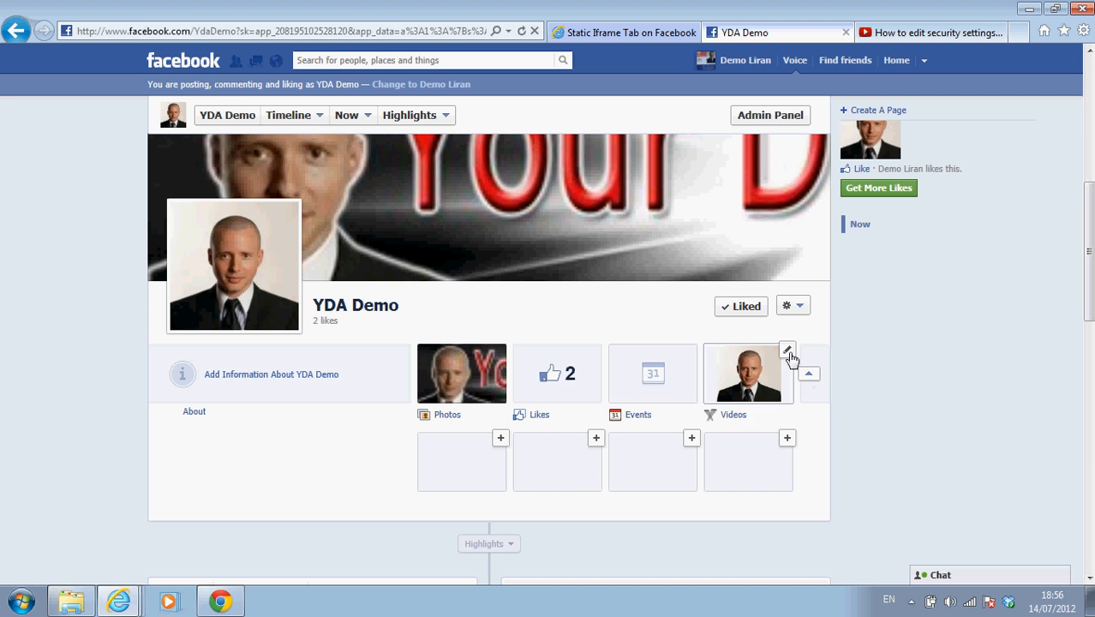
pyautogui.click(786, 349)
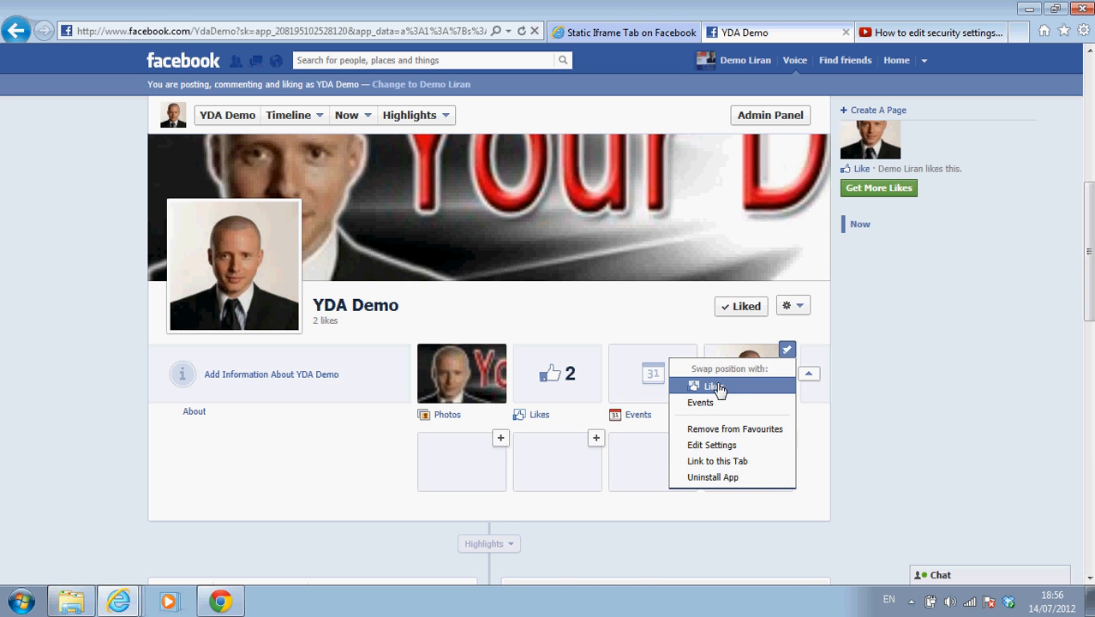
pyautogui.click(712, 386)
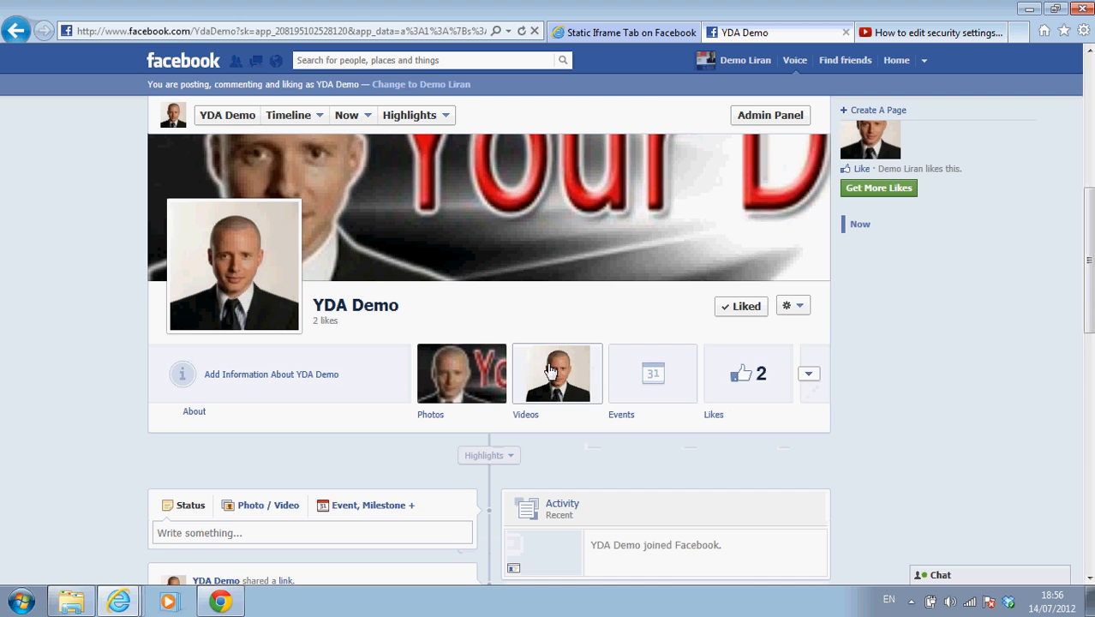
# View the Videos tab on the YDA Demo page with the embedded YouTube video
pyautogui.click(557, 373)
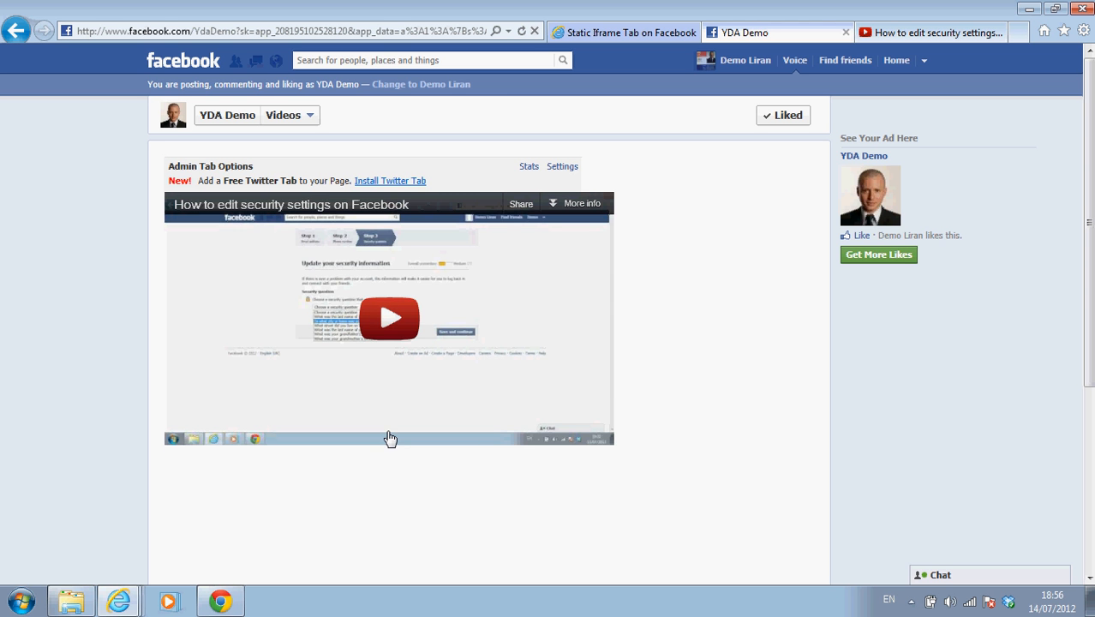
pyautogui.moveTo(710, 385)
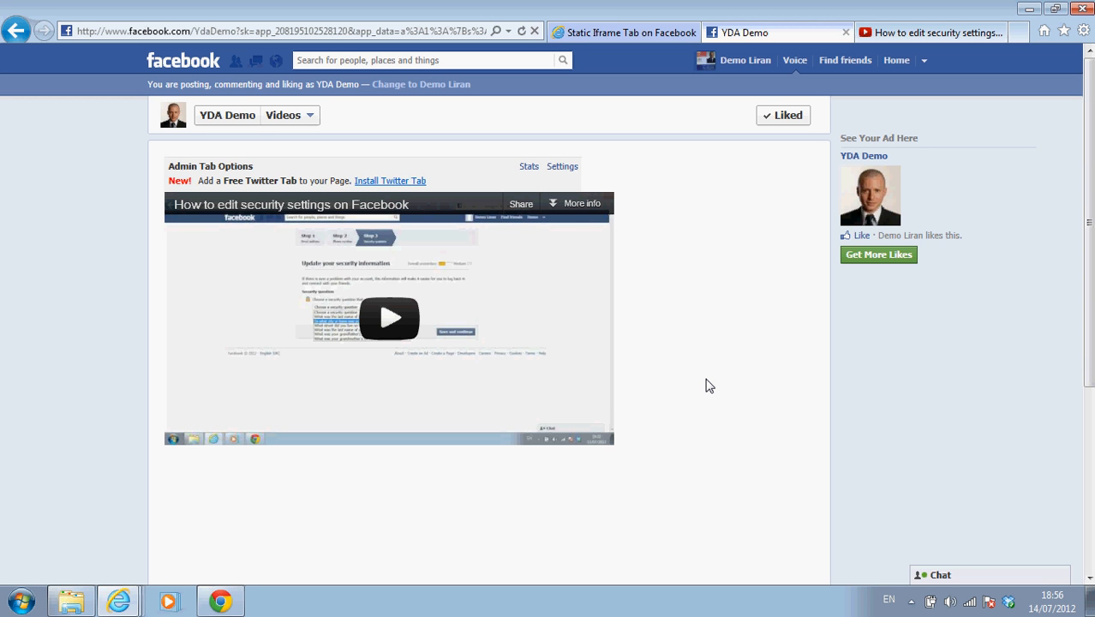
pyautogui.moveTo(685, 221)
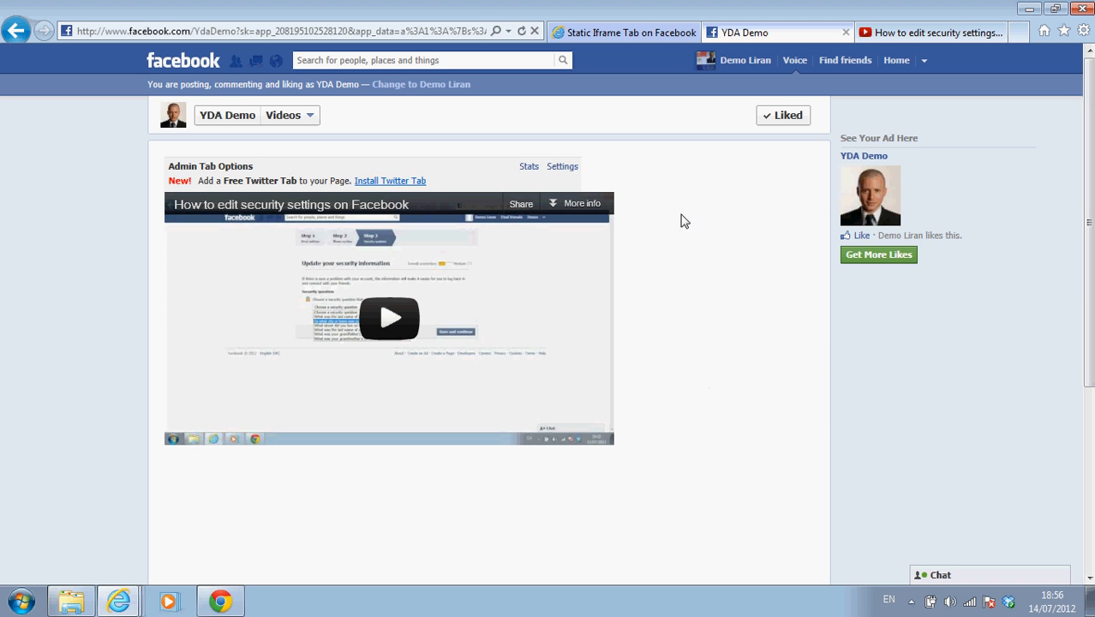
pyautogui.moveTo(688, 233)
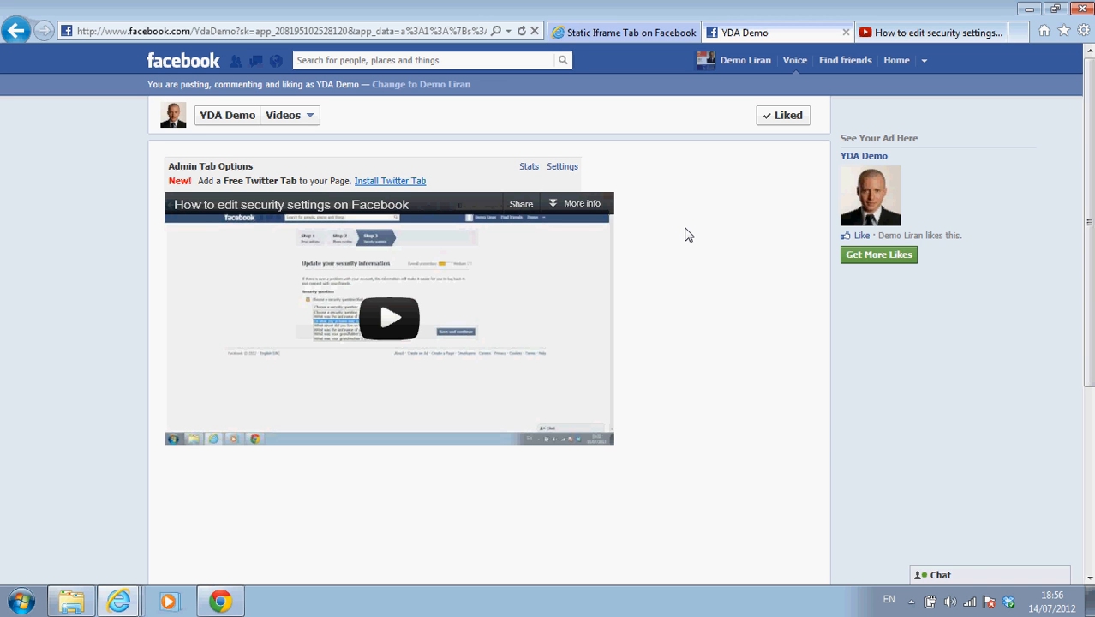
pyautogui.moveTo(158, 422)
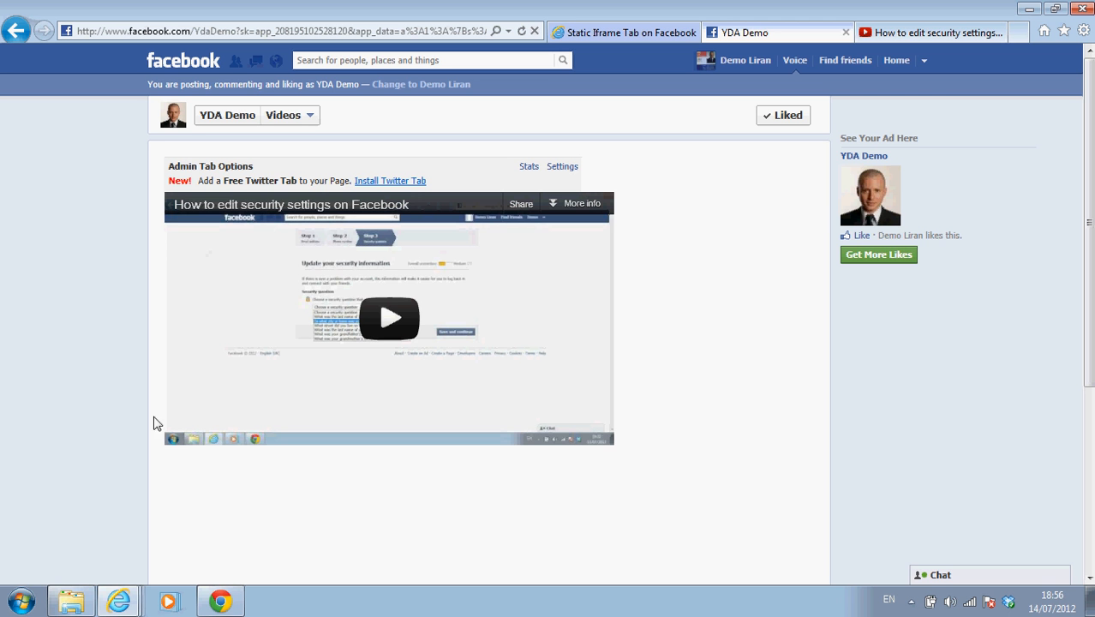
pyautogui.moveTo(425, 183)
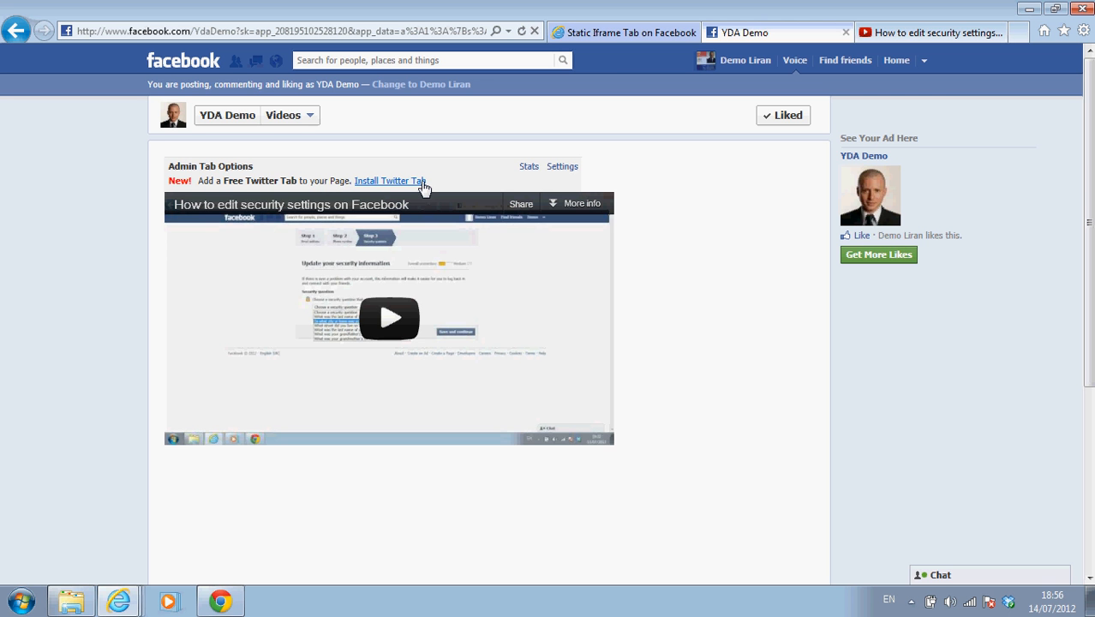
pyautogui.moveTo(723, 290)
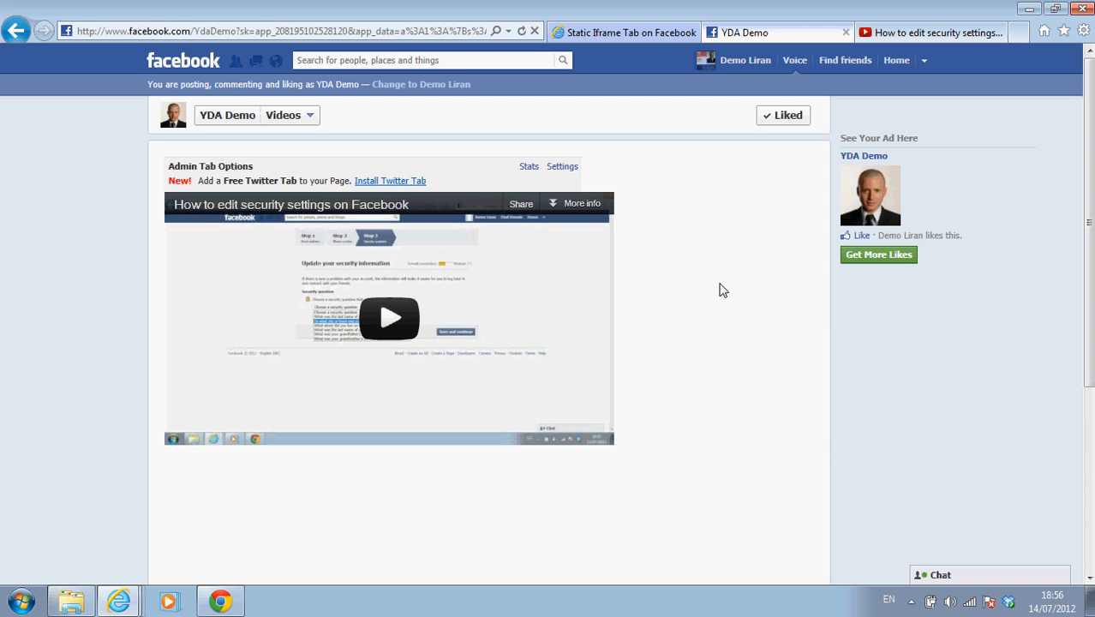
pyautogui.moveTo(764, 199)
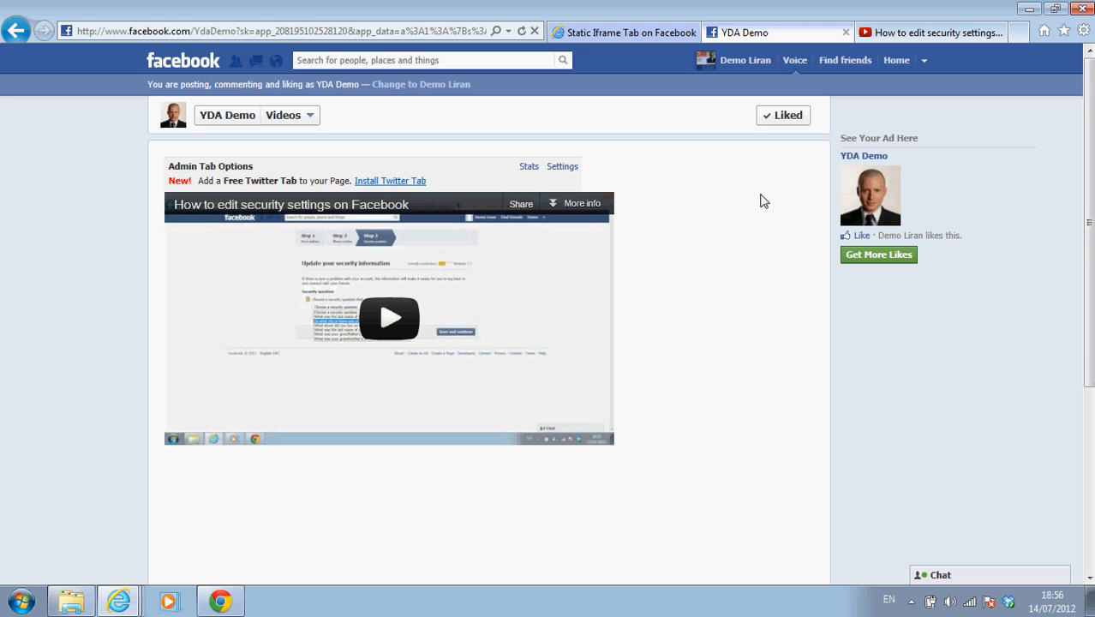